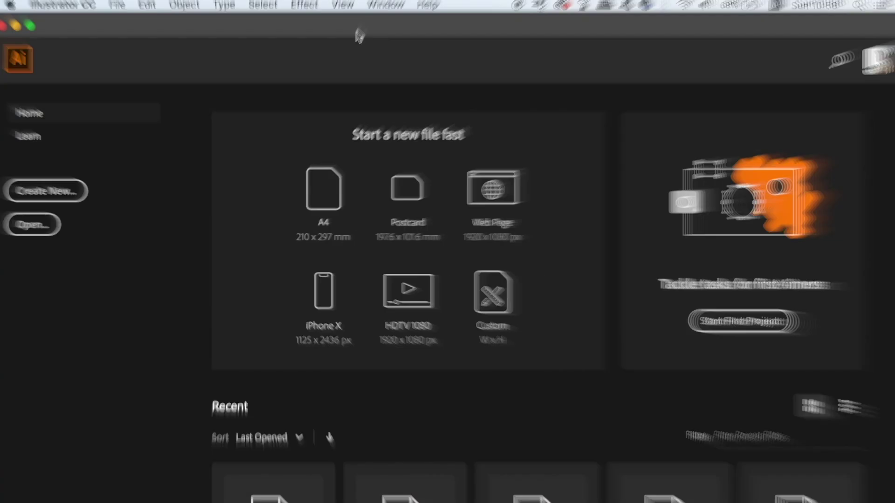
- Create a new 1200 × 1200 px document from the Custom preset
{"action": "left_click", "coordinate": [117, 6]}
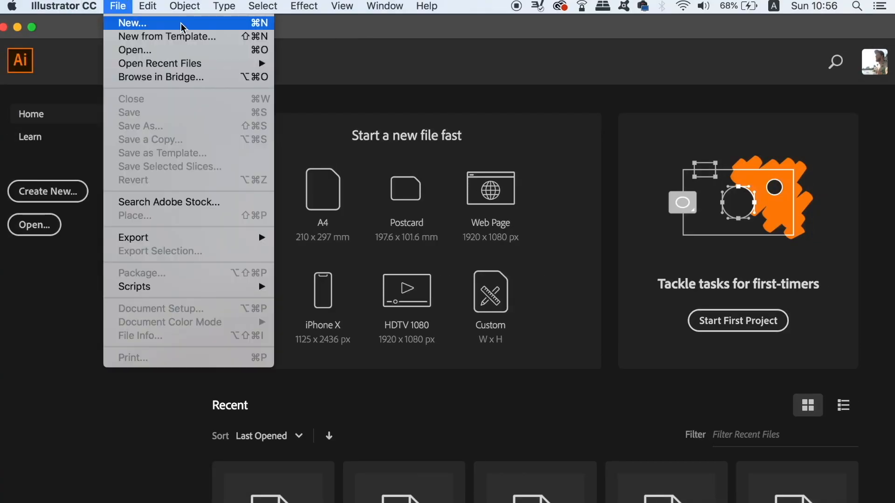
{"action": "left_click", "coordinate": [133, 23]}
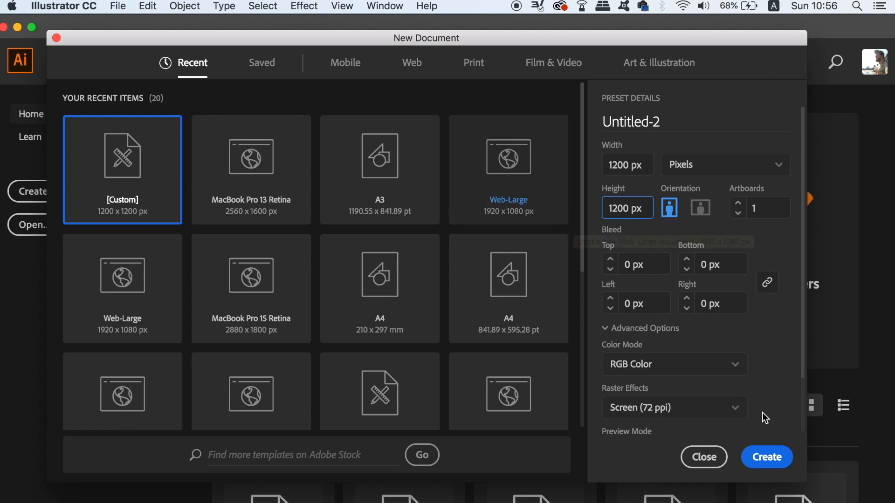
{"action": "left_click", "coordinate": [703, 457]}
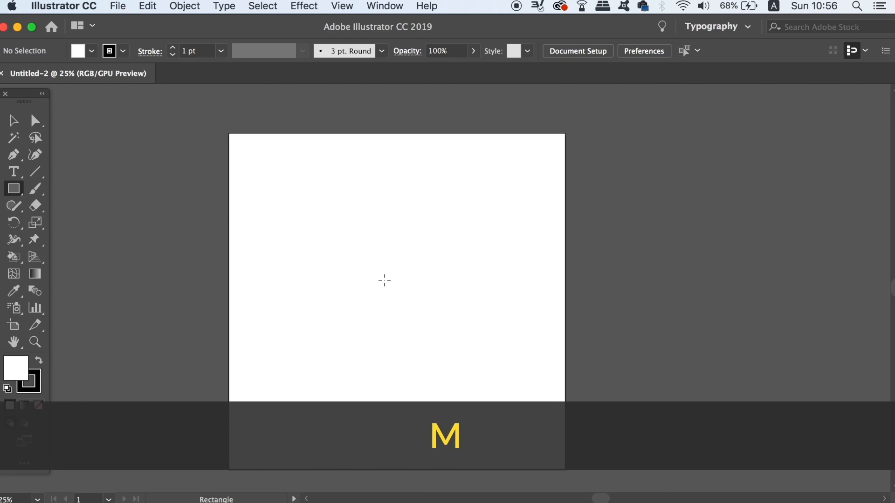
- Place a 1250 × 1250 px square, remove its fill, and centre it on the artboard
{"action": "left_click", "coordinate": [384, 280]}
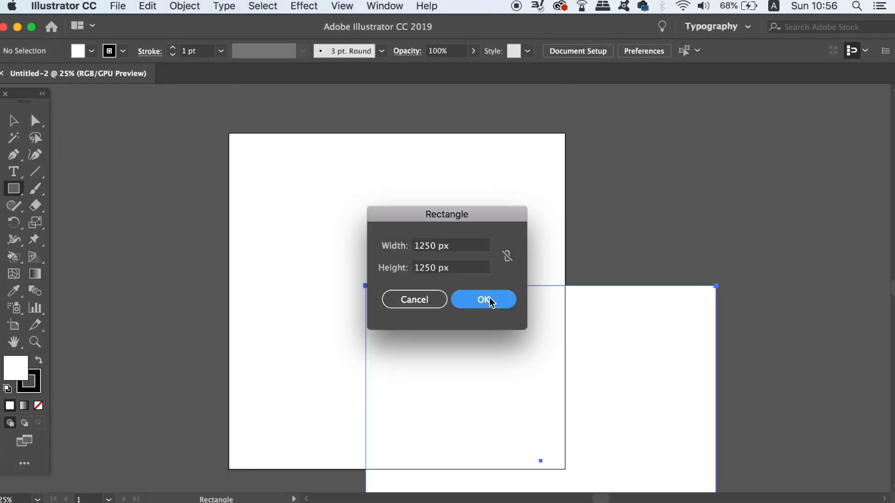
{"action": "left_click", "coordinate": [483, 300]}
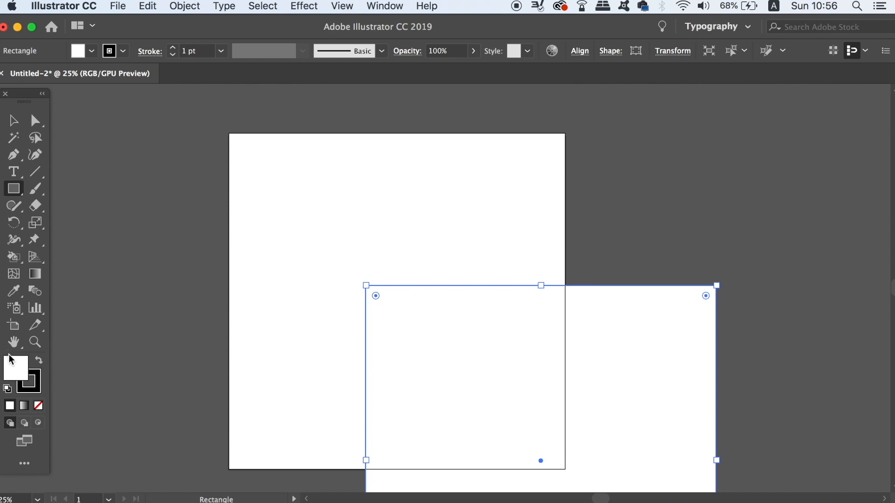
{"action": "left_click", "coordinate": [37, 406]}
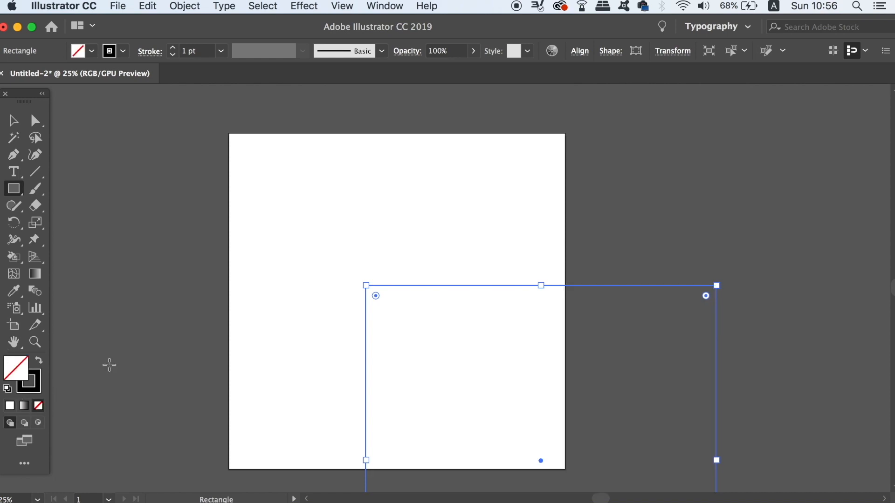
{"action": "left_click", "coordinate": [13, 120]}
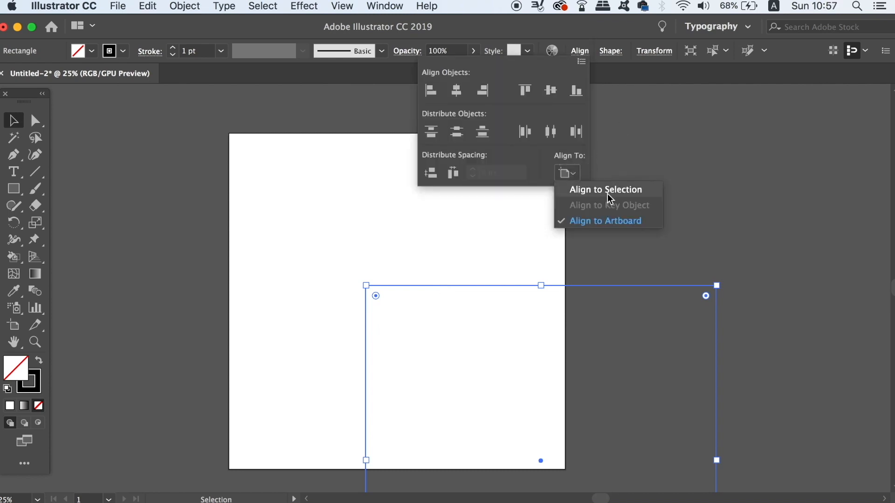
{"action": "mouse_move", "coordinate": [549, 90]}
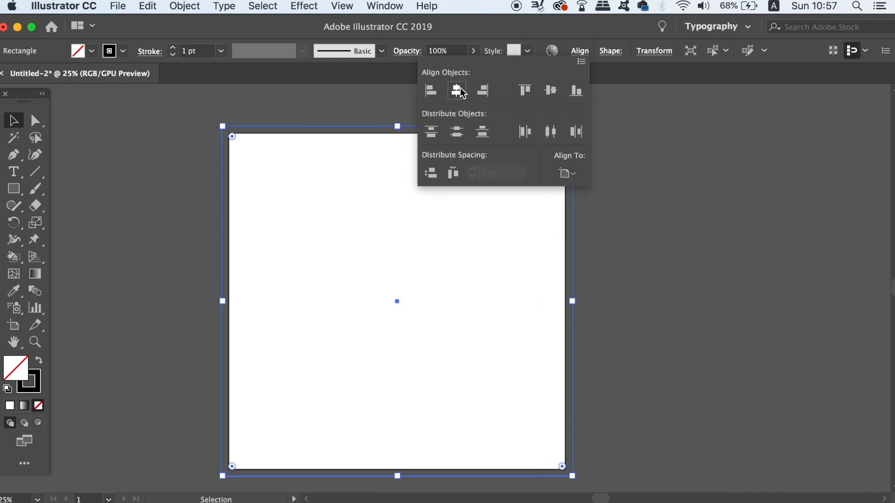
{"action": "left_click", "coordinate": [125, 412]}
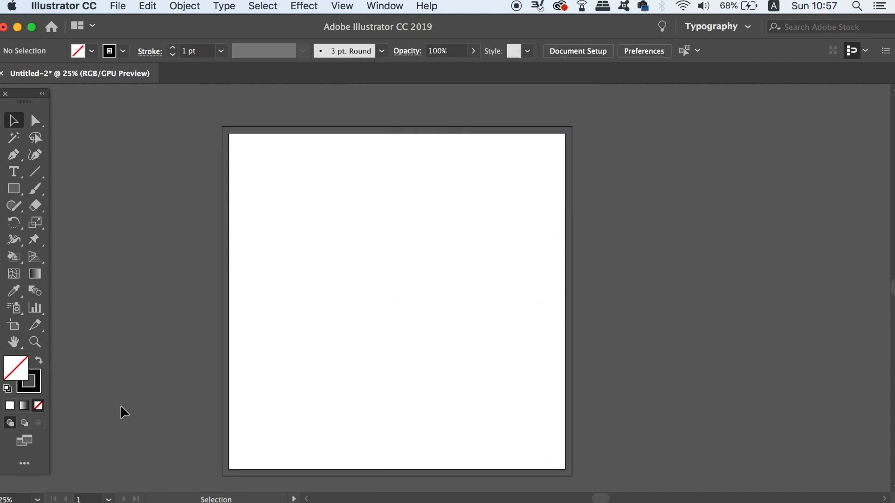
{"action": "mouse_move", "coordinate": [694, 257]}
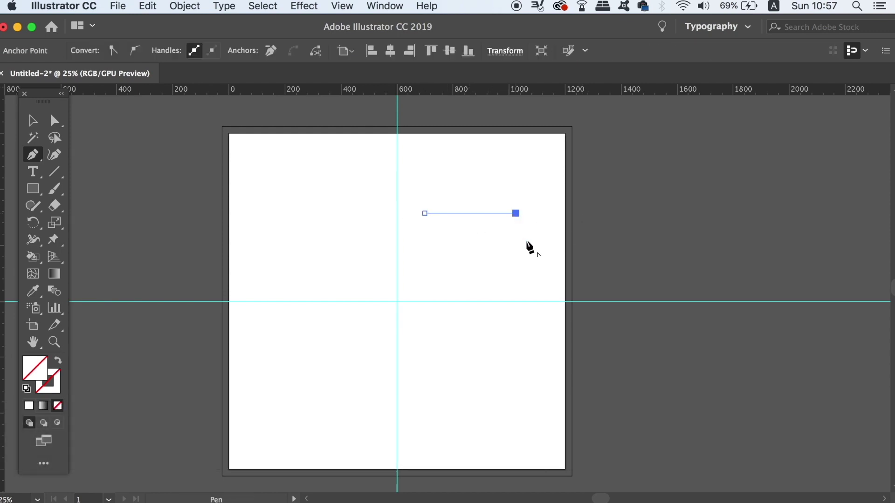
- Give the horizontal line a 40 pt stroke with a tapered width profile
{"action": "left_click", "coordinate": [32, 120]}
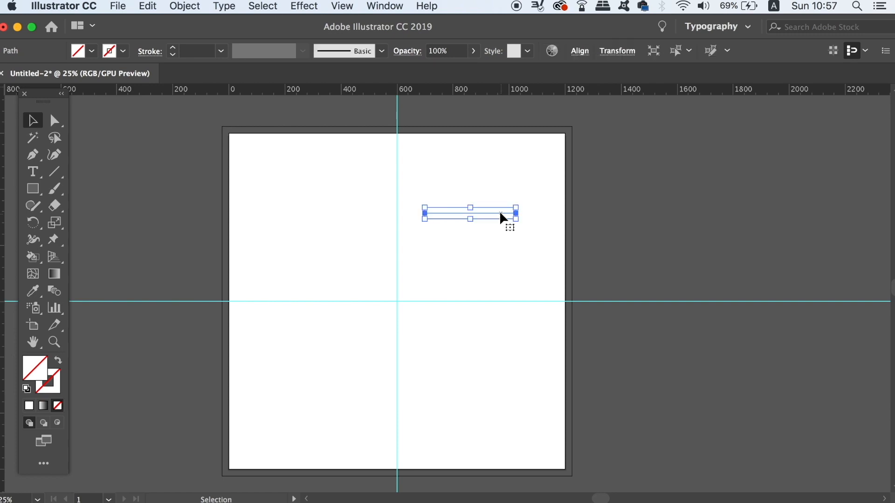
{"action": "left_click", "coordinate": [221, 51]}
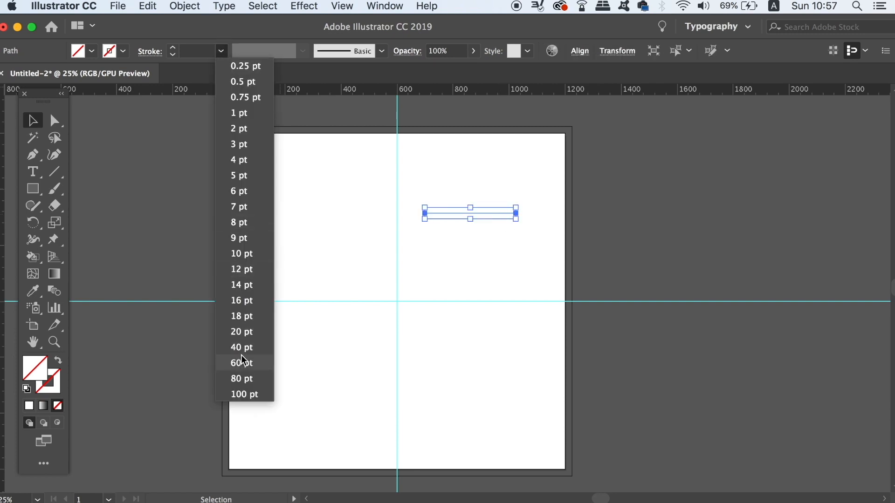
{"action": "left_click", "coordinate": [240, 347]}
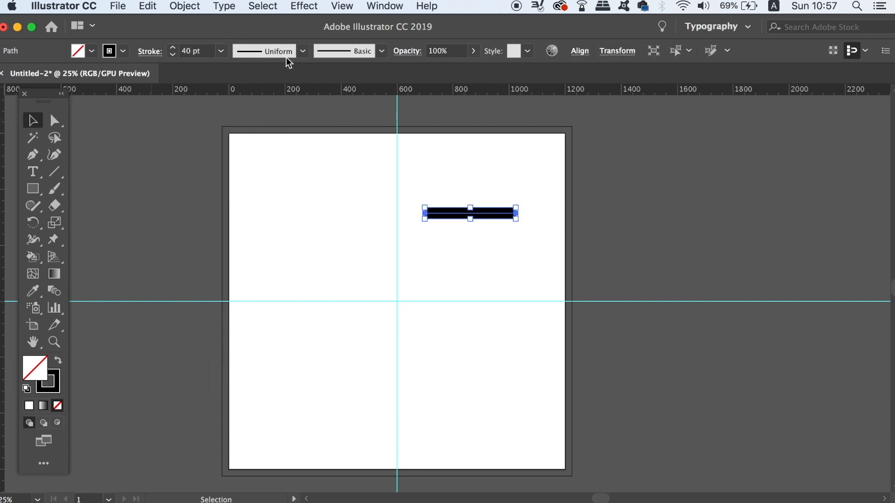
{"action": "left_click", "coordinate": [302, 51]}
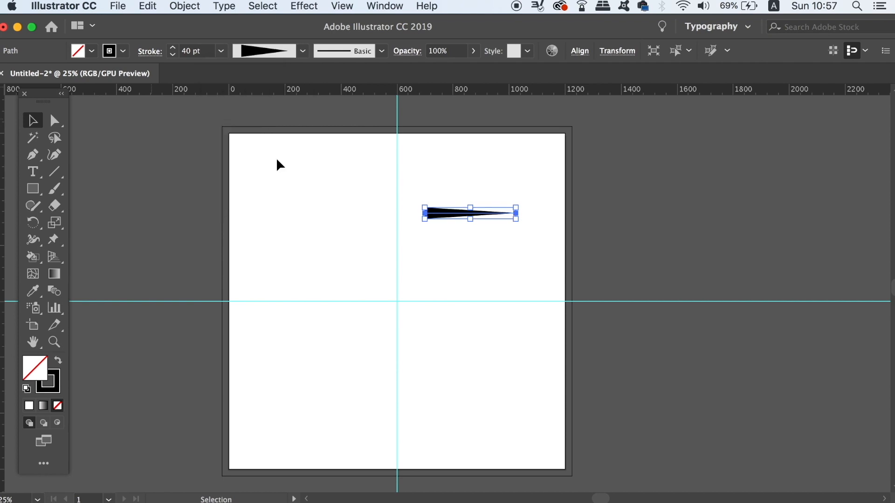
{"action": "left_click", "coordinate": [32, 155]}
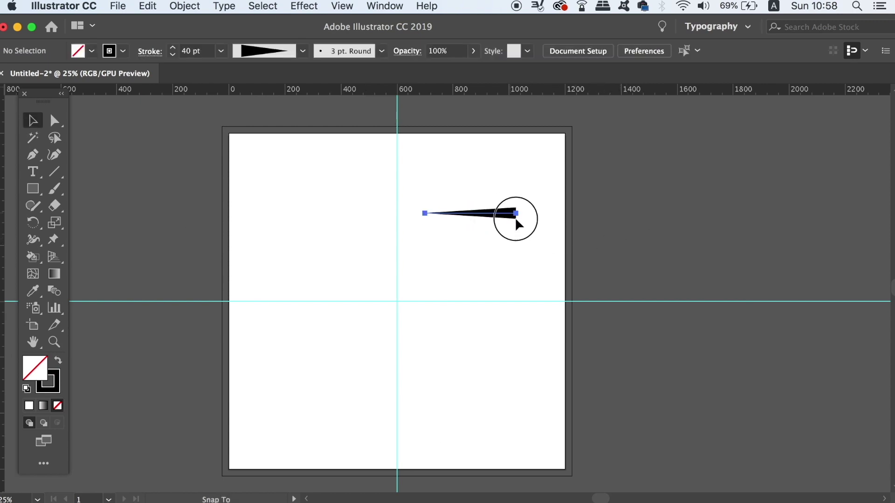
{"action": "left_click", "coordinate": [636, 227]}
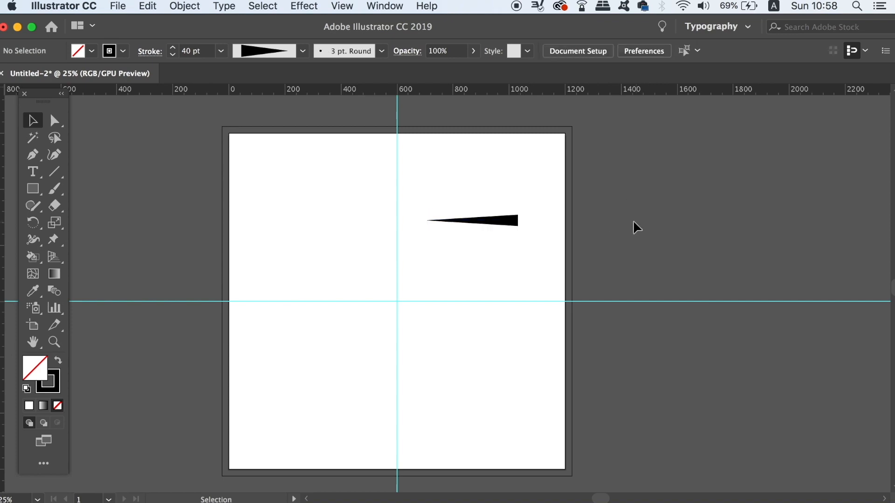
{"action": "mouse_move", "coordinate": [384, 6]}
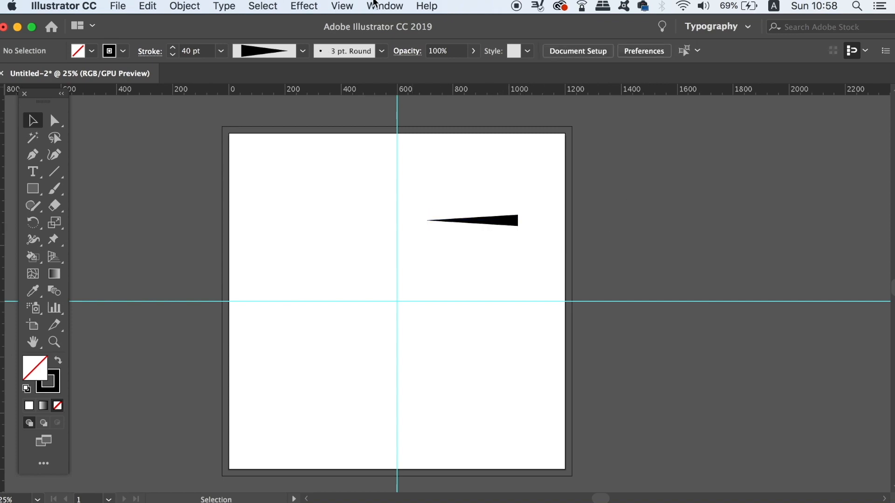
- Show the Layers panel and target Layer 1 for effects
{"action": "left_click", "coordinate": [384, 6]}
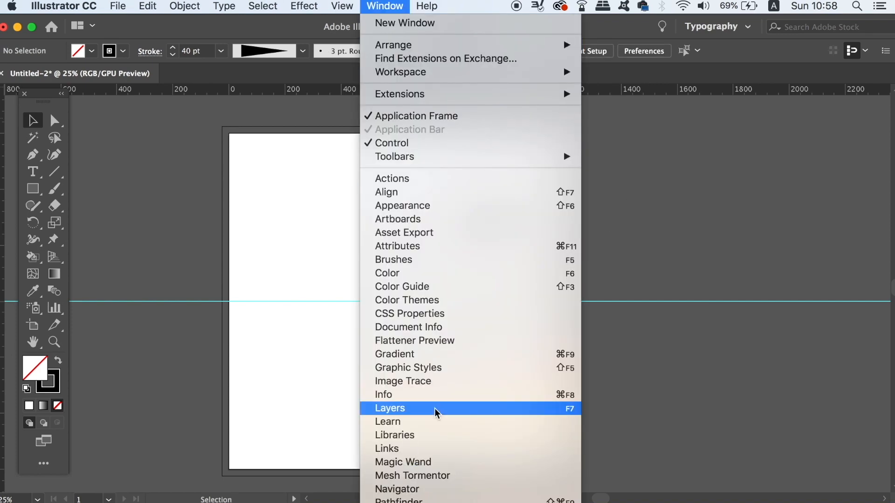
{"action": "left_click", "coordinate": [390, 408]}
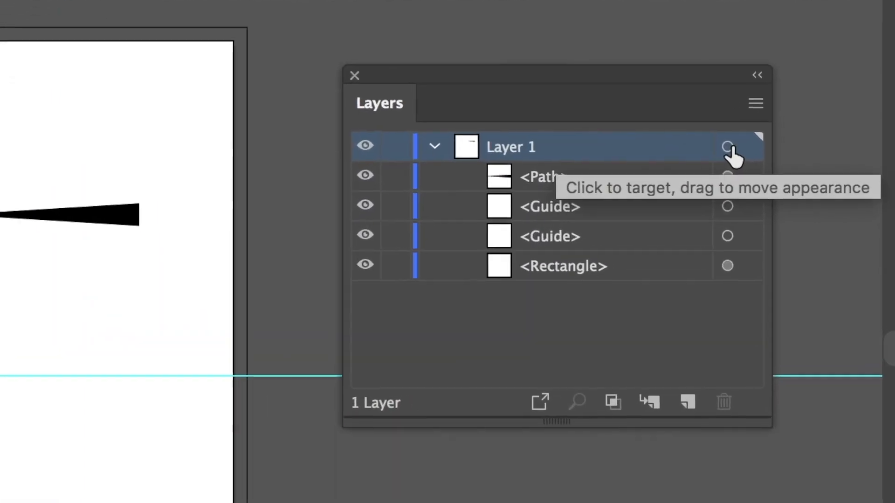
{"action": "left_click", "coordinate": [727, 144]}
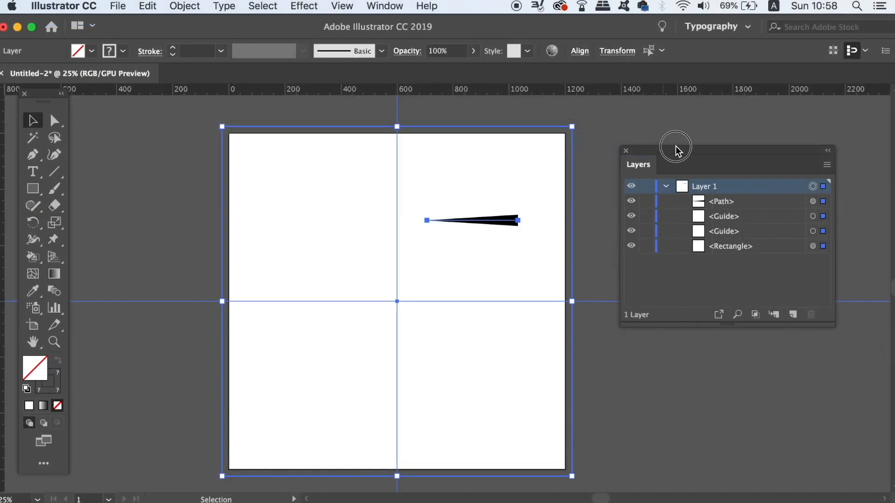
- Apply a Transform effect to Layer 1 that horizontally mirrors the stroke, with preview
{"action": "left_click", "coordinate": [304, 6]}
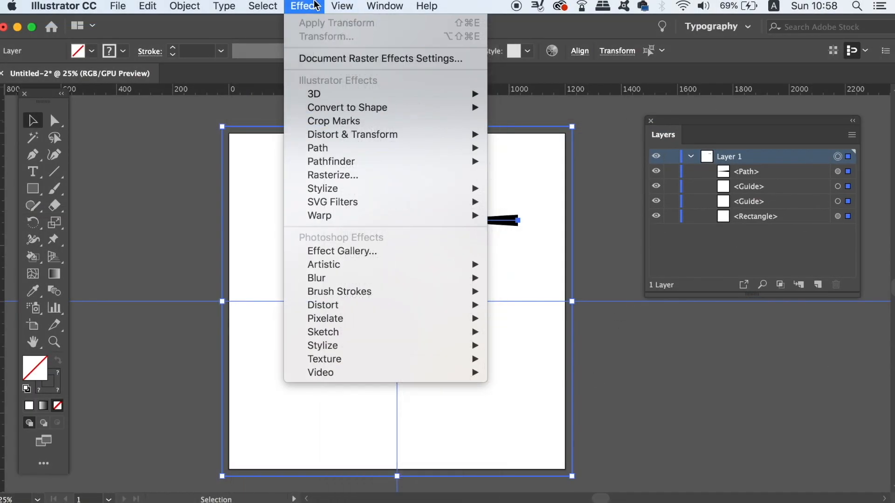
{"action": "mouse_move", "coordinate": [352, 134]}
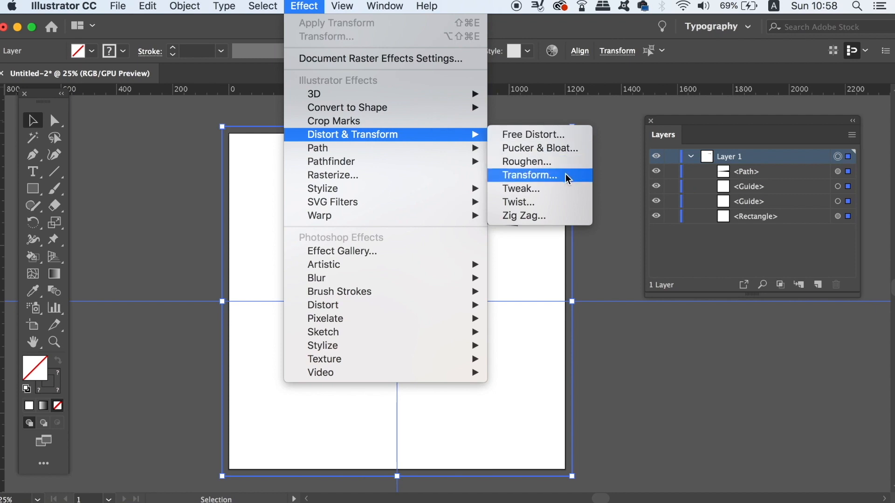
{"action": "left_click", "coordinate": [530, 176]}
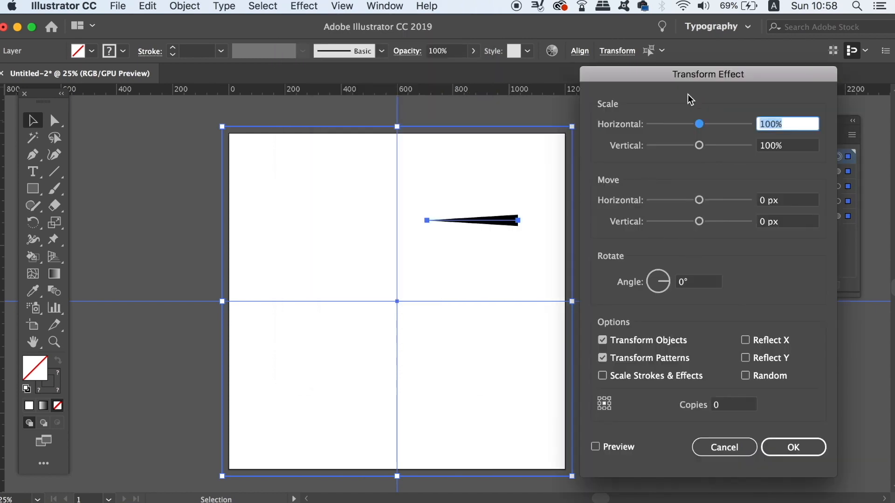
{"action": "mouse_move", "coordinate": [655, 365]}
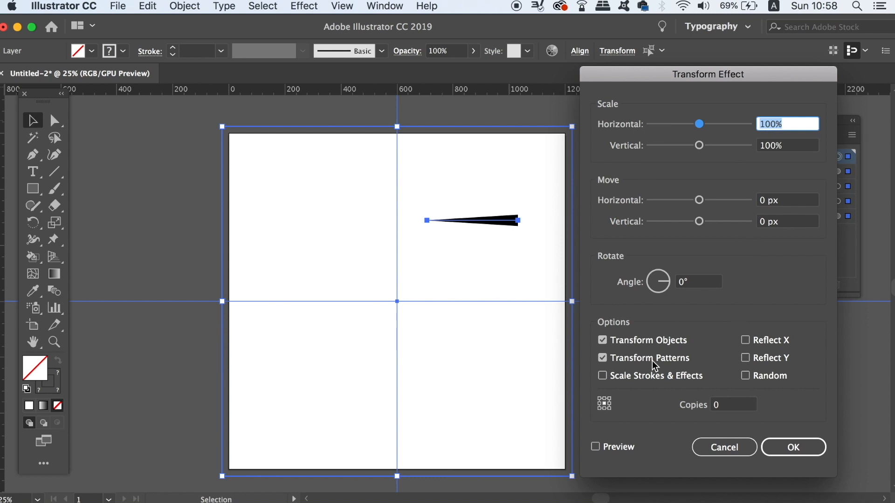
{"action": "mouse_move", "coordinate": [757, 348]}
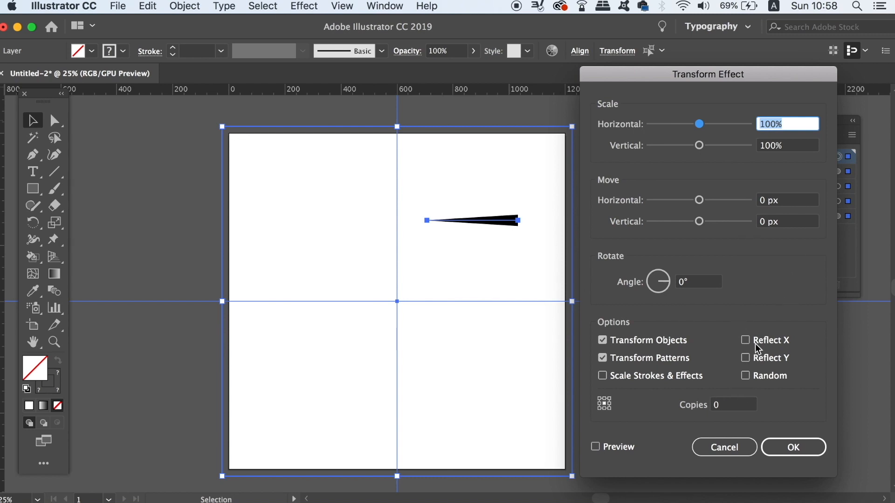
{"action": "left_click", "coordinate": [745, 340]}
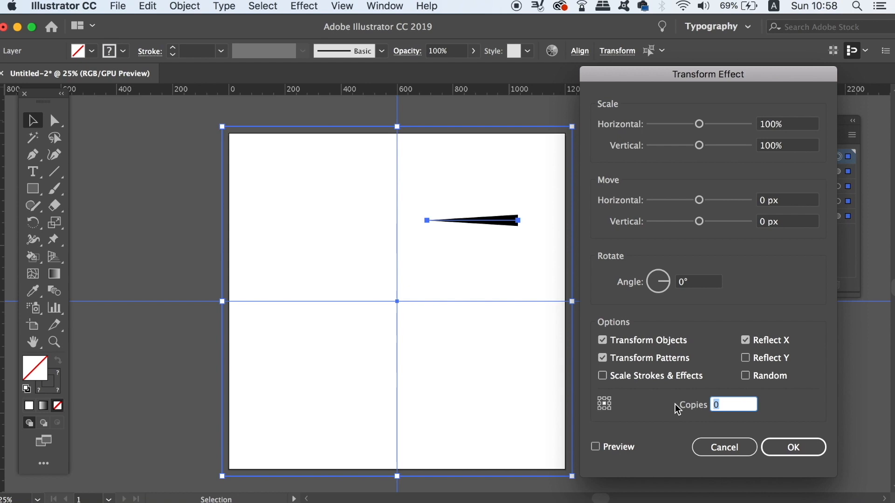
{"action": "left_click", "coordinate": [595, 446]}
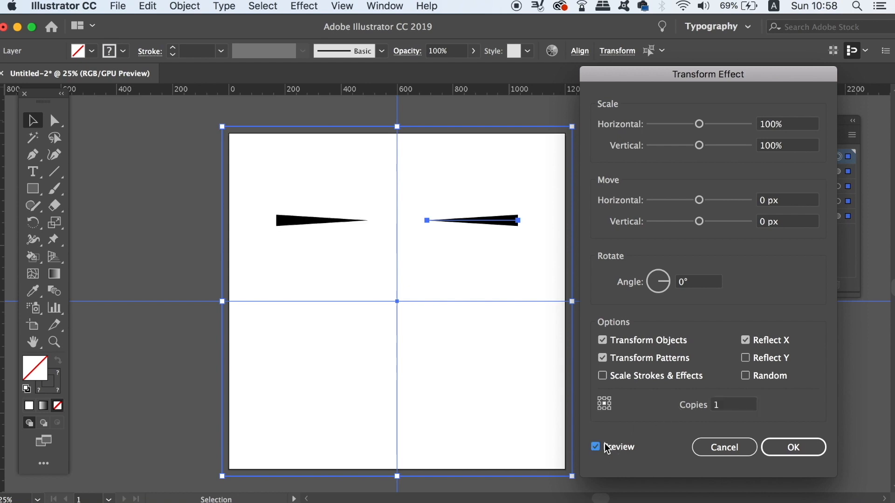
{"action": "mouse_move", "coordinate": [782, 442]}
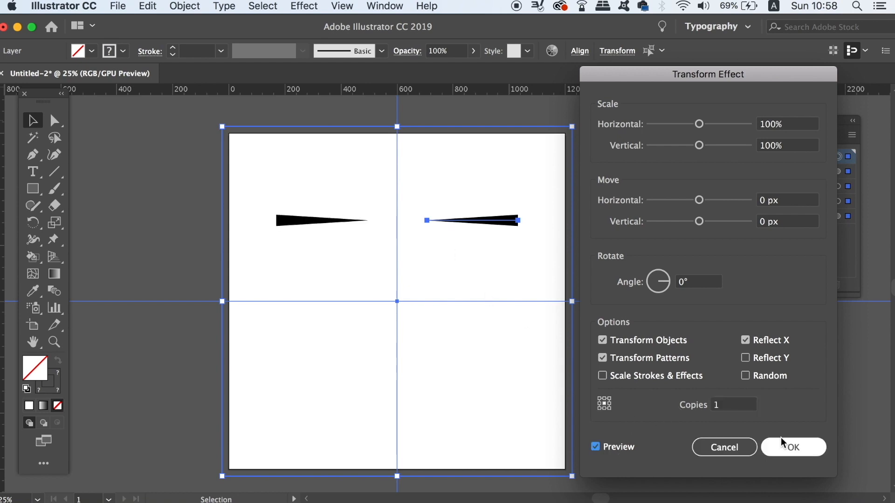
{"action": "left_click", "coordinate": [793, 446]}
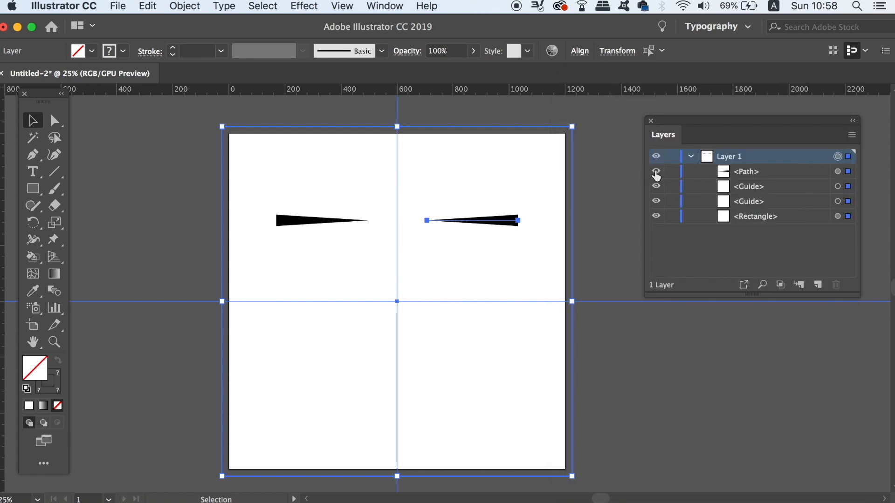
- Hide the wedge path, draw circles, and pick a magenta fill in Color Picker
{"action": "left_click", "coordinate": [656, 172]}
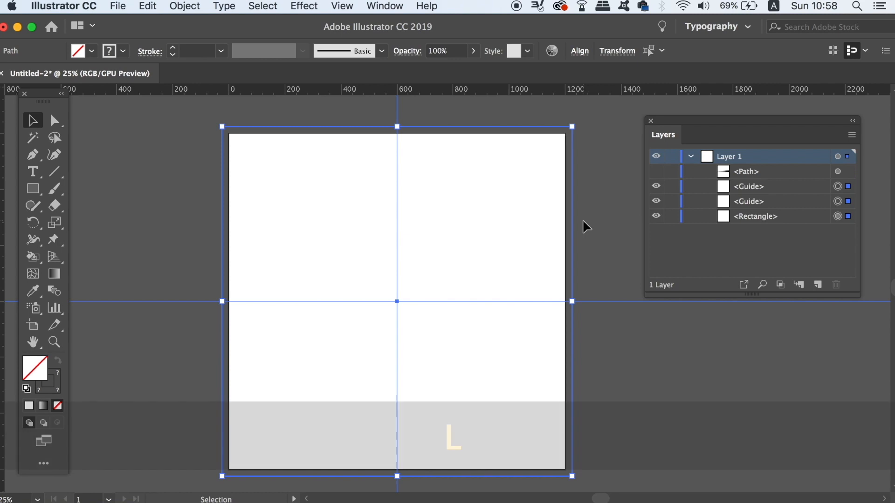
{"action": "left_click", "coordinate": [33, 188]}
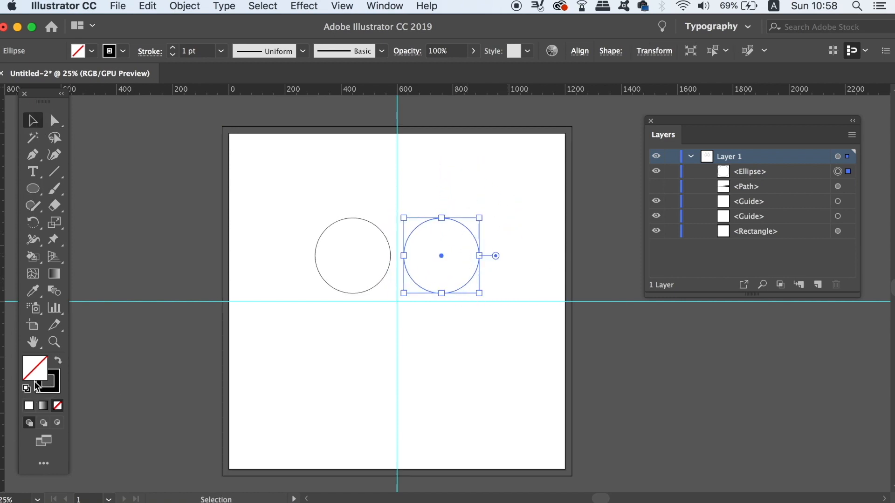
{"action": "double_click", "coordinate": [34, 368]}
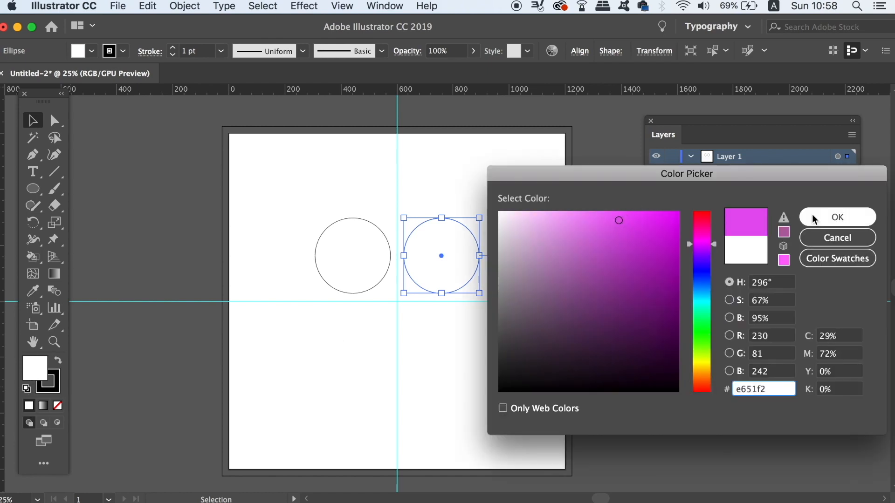
{"action": "left_click", "coordinate": [836, 217]}
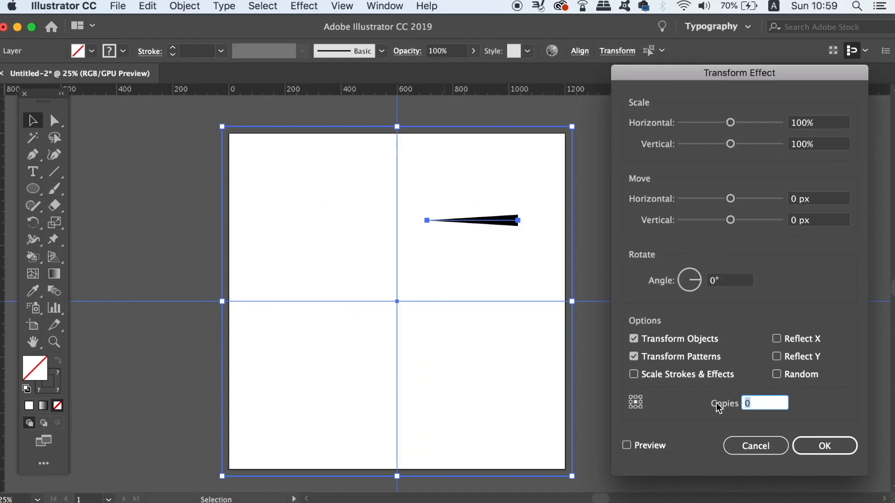
- Set the Transform effect to 3 copies with reflection and apply it
{"action": "type", "text": "3"}
{"action": "left_click", "coordinate": [730, 280]}
{"action": "type", "text": "90"}
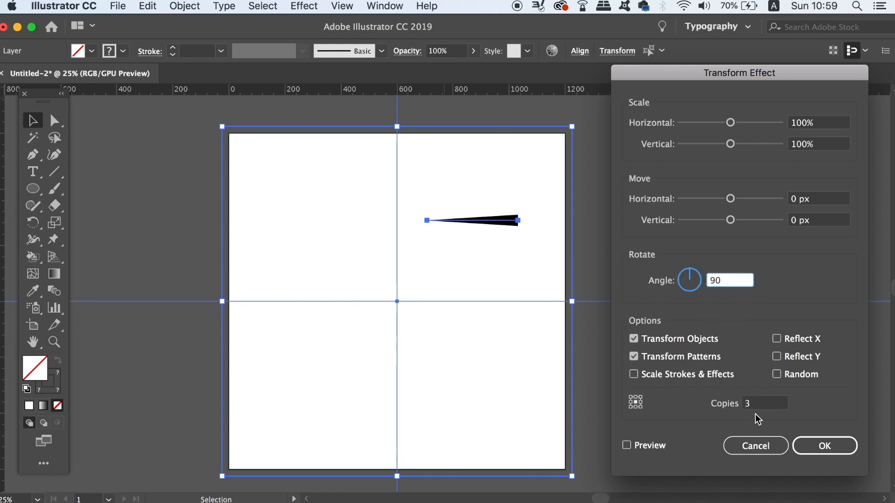
{"action": "left_click", "coordinate": [776, 338]}
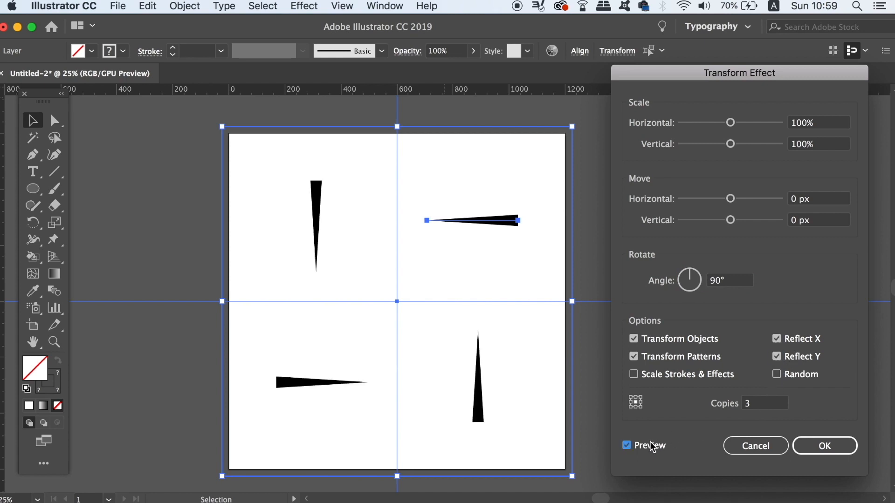
{"action": "mouse_move", "coordinate": [501, 281]}
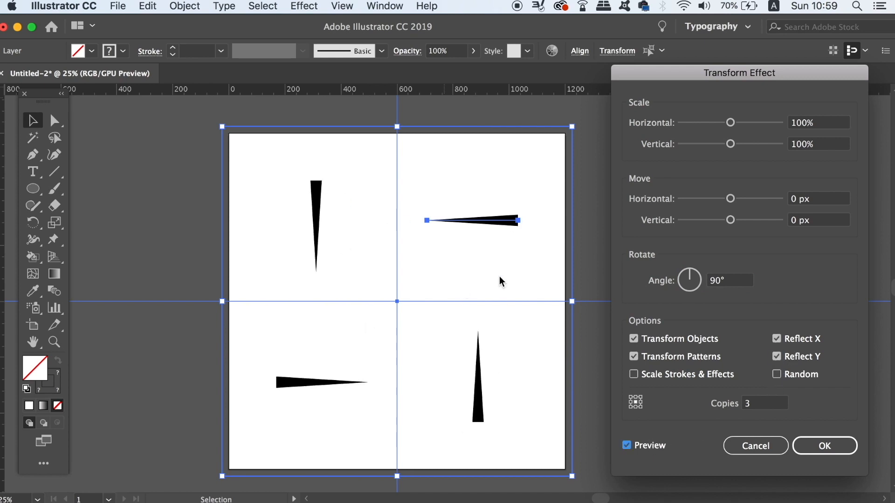
{"action": "left_click", "coordinate": [824, 445]}
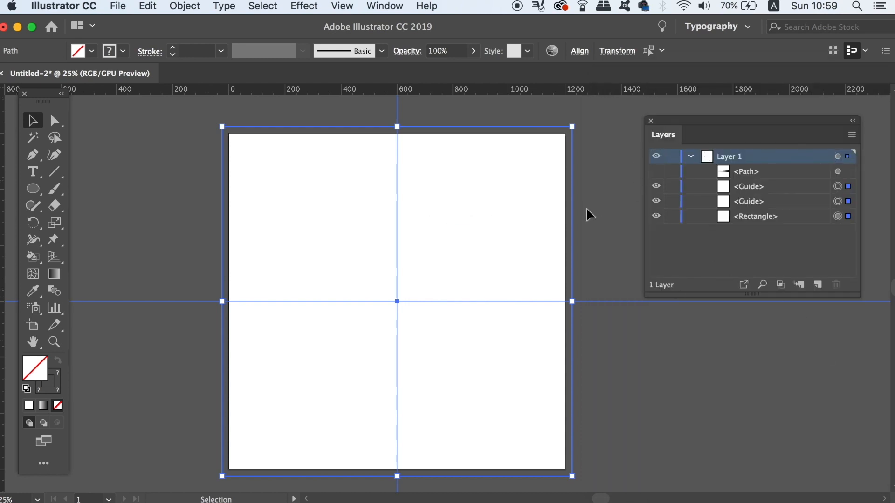
{"action": "mouse_move", "coordinate": [597, 212]}
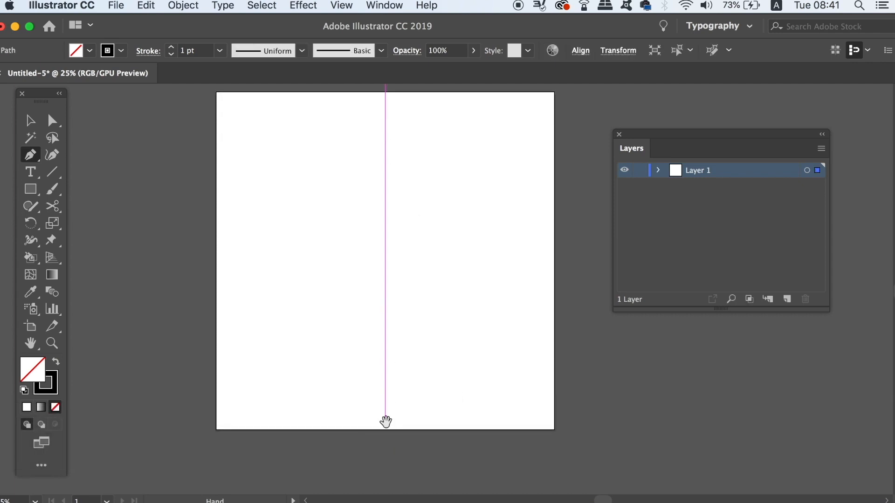
- Finish drawing the vertical line down the artboard's centre
{"action": "key", "text": "shift"}
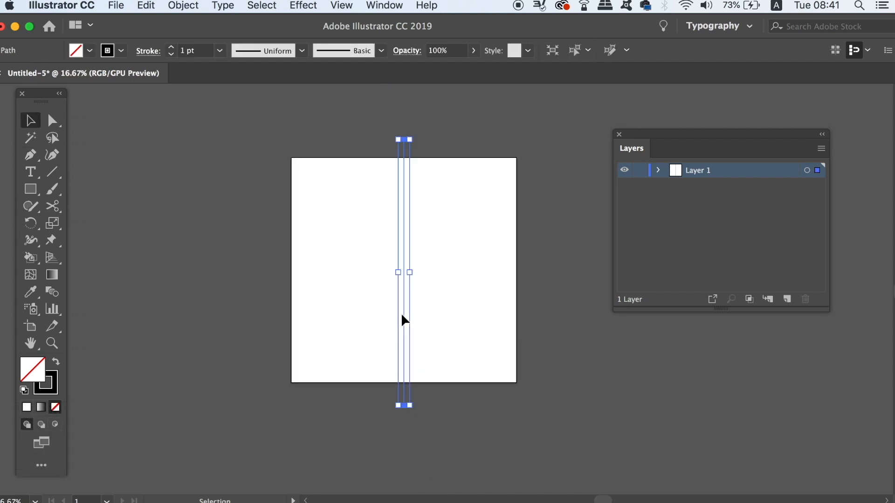
- Set Align To Artboard and align the vertical line to the artboard
{"action": "left_click", "coordinate": [606, 56]}
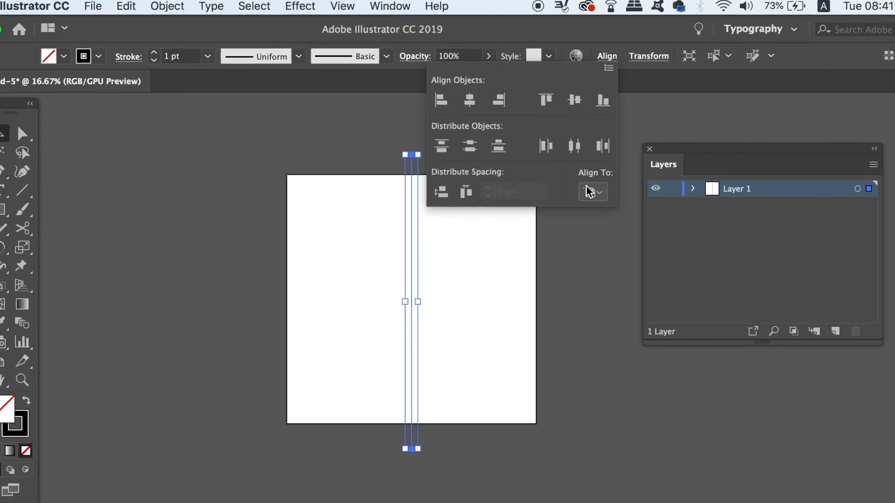
{"action": "left_click", "coordinate": [593, 191]}
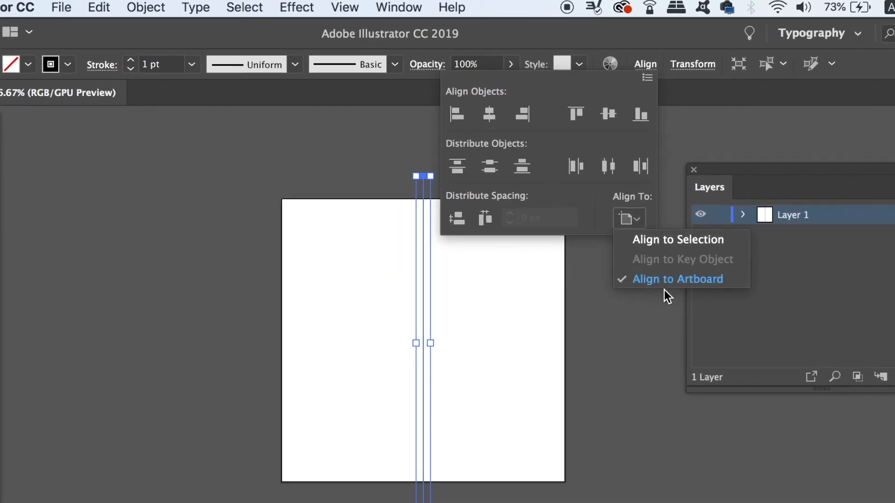
{"action": "mouse_move", "coordinate": [575, 115]}
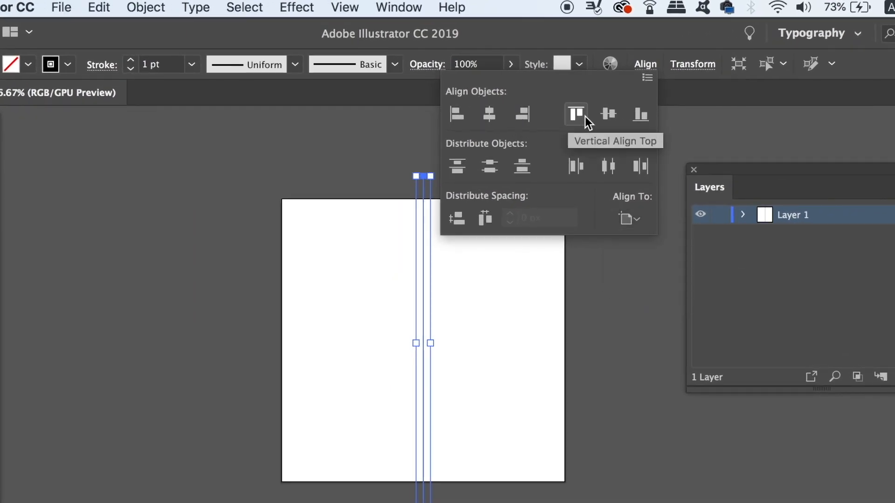
{"action": "left_click", "coordinate": [575, 114]}
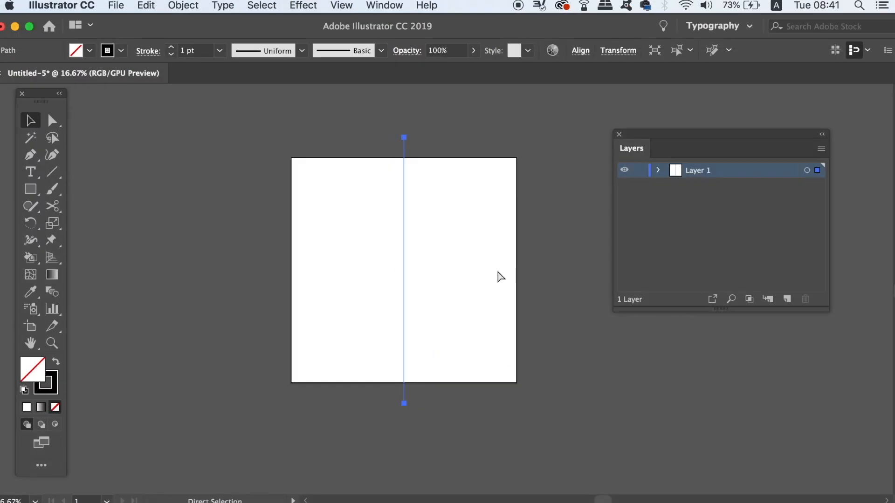
{"action": "left_click", "coordinate": [30, 120]}
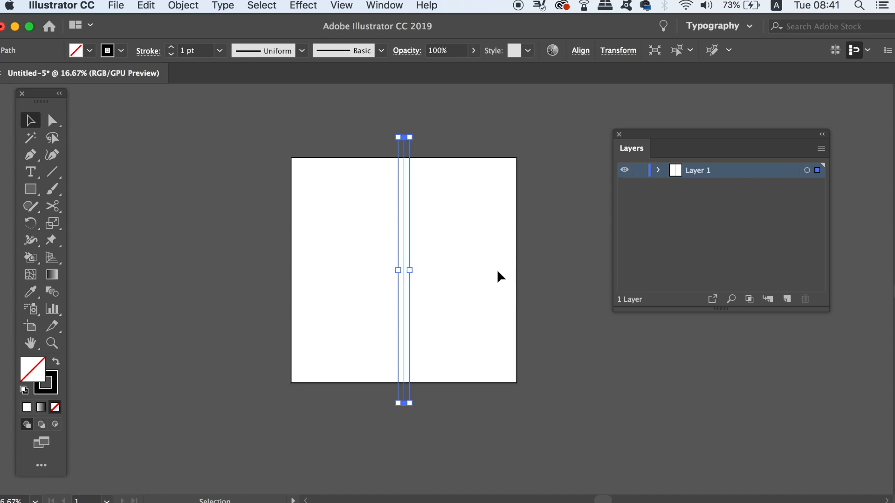
{"action": "left_click", "coordinate": [222, 6]}
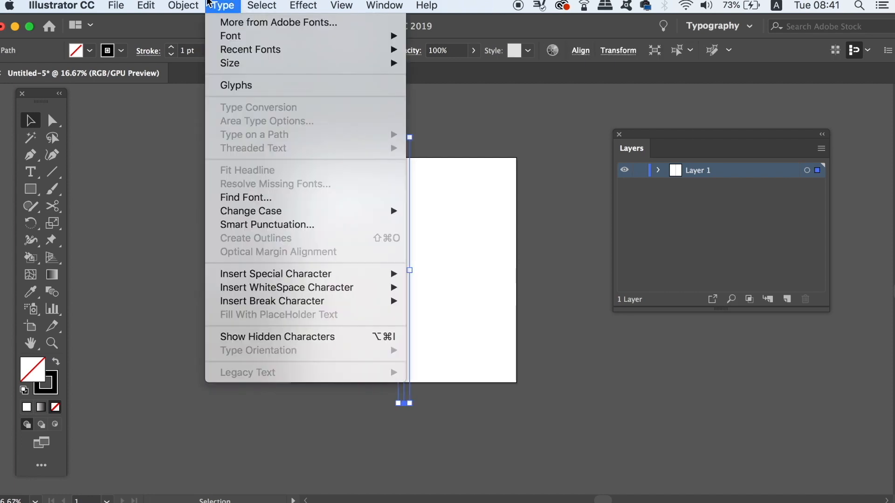
- Apply a Transform effect with 2 copies at 300° to form six spokes
{"action": "left_click", "coordinate": [303, 6]}
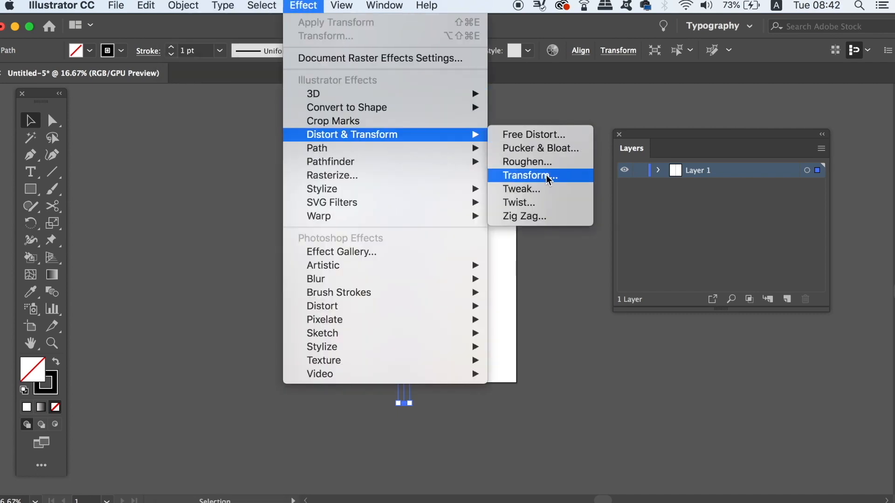
{"action": "left_click", "coordinate": [528, 175]}
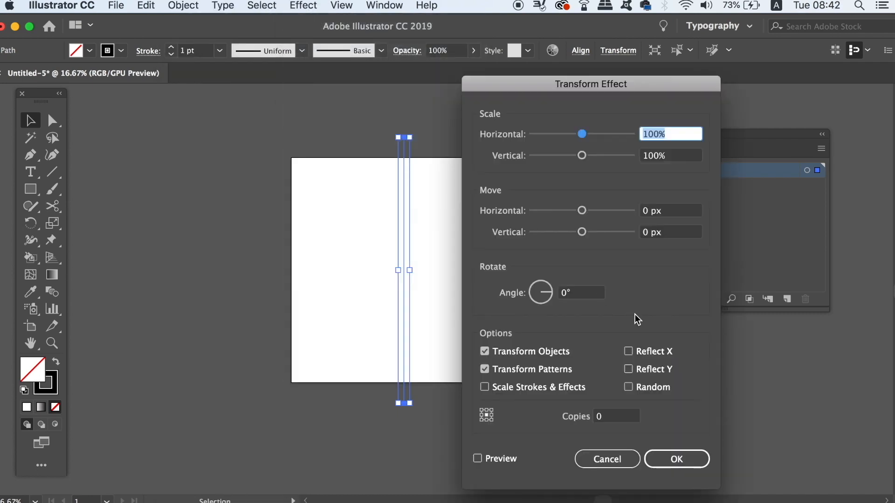
{"action": "mouse_move", "coordinate": [579, 437]}
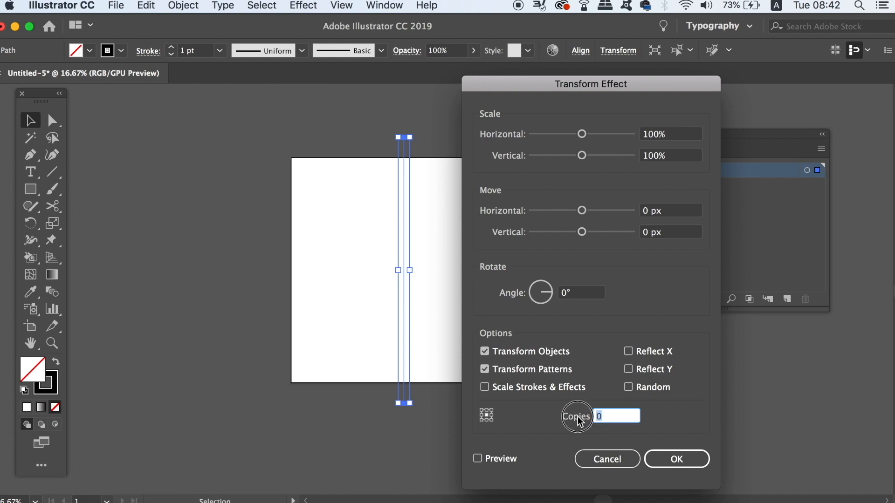
{"action": "type", "text": "2"}
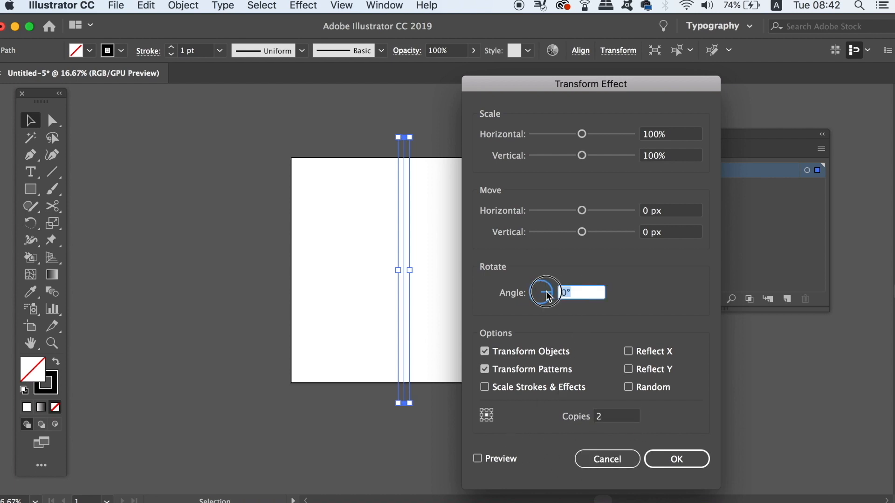
{"action": "type", "text": "300"}
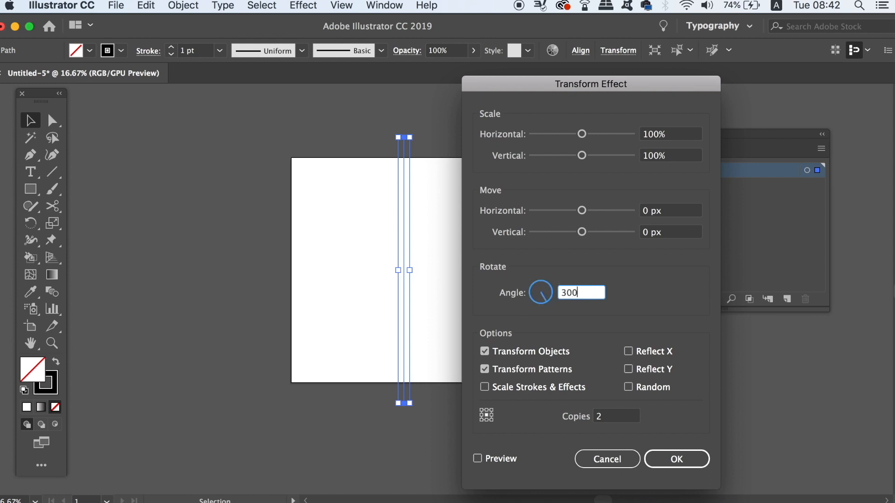
{"action": "left_click", "coordinate": [478, 458]}
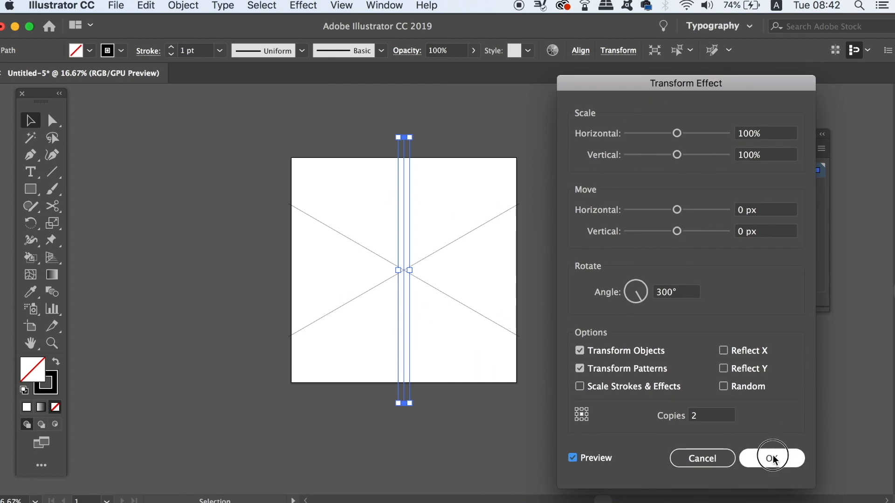
{"action": "left_click", "coordinate": [772, 458]}
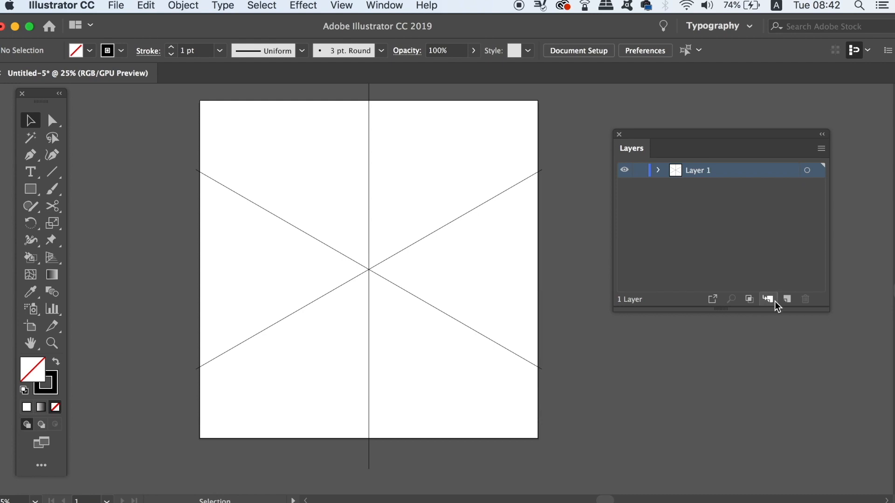
{"action": "mouse_move", "coordinate": [787, 300]}
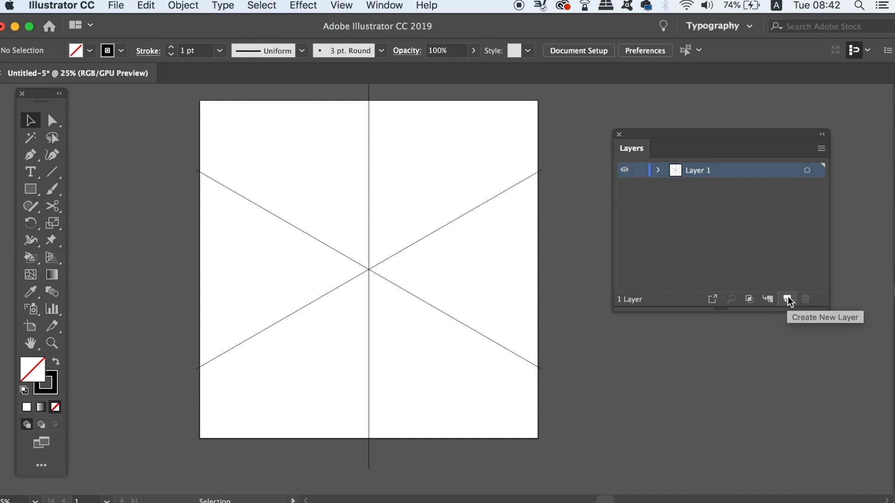
- Add Layer 2, lock and hide the spoke layer, and target Layer 2
{"action": "left_click", "coordinate": [787, 300]}
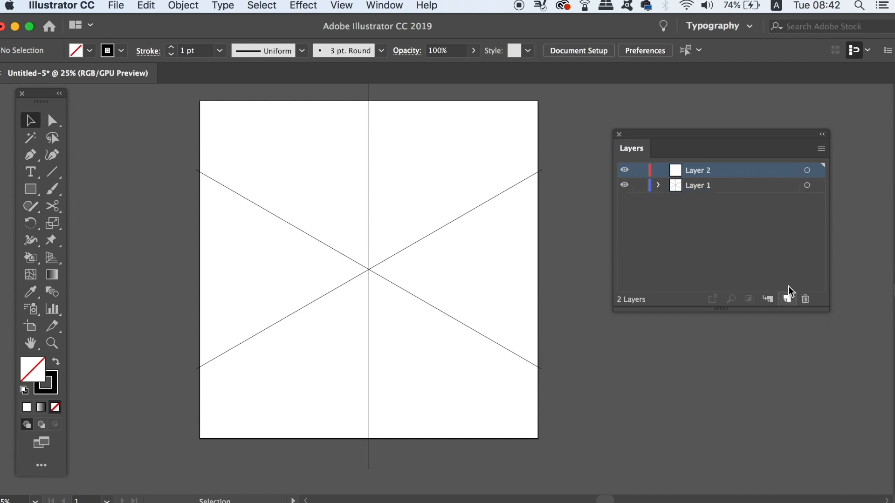
{"action": "left_click", "coordinate": [638, 185]}
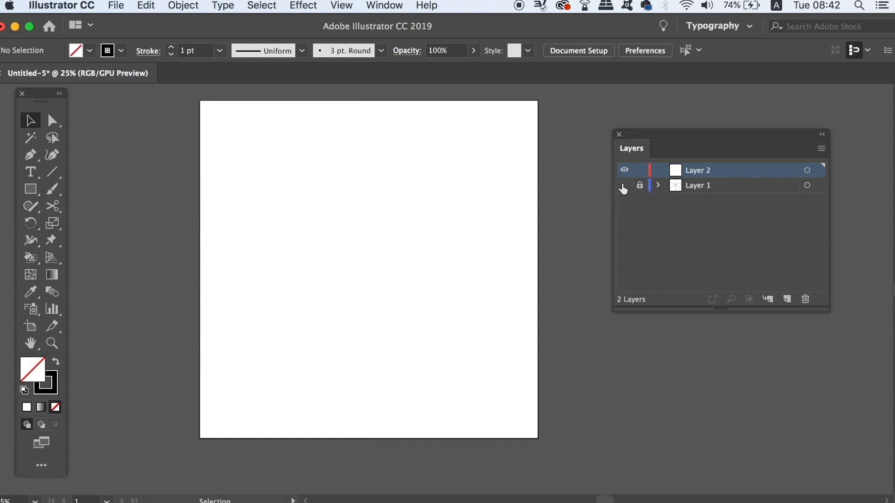
{"action": "left_click", "coordinate": [623, 184]}
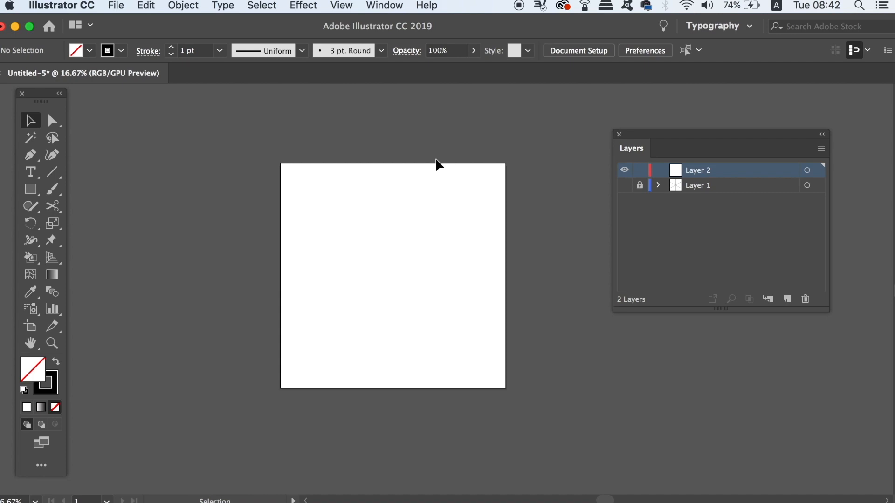
{"action": "left_click", "coordinate": [30, 154]}
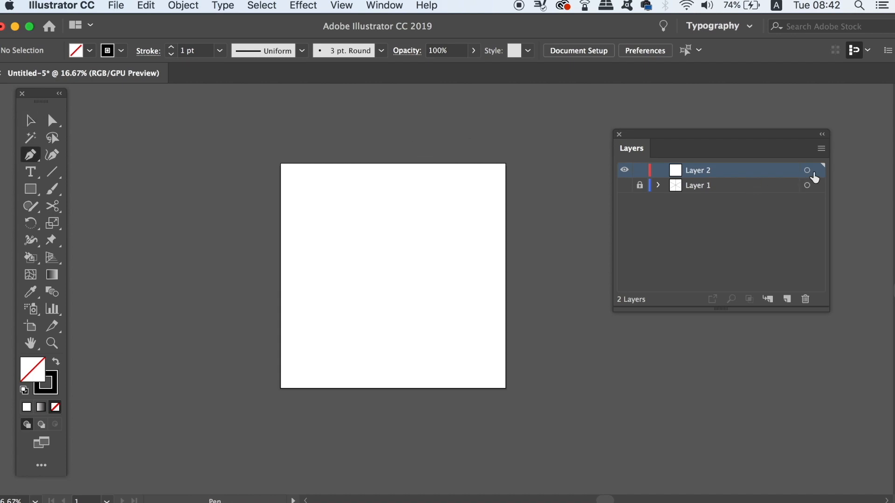
{"action": "left_click", "coordinate": [806, 170]}
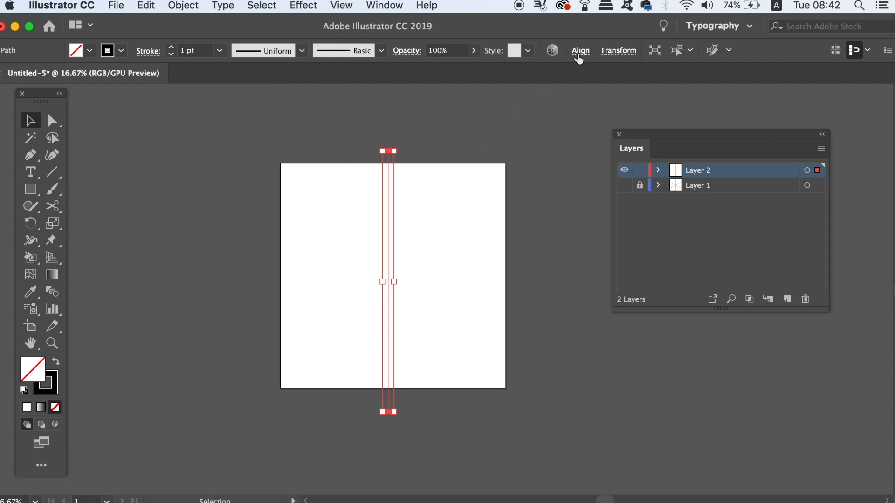
- Centre the vertical line on the artboard, paste a copy in front, and rotate it 90°
{"action": "left_click", "coordinate": [580, 50]}
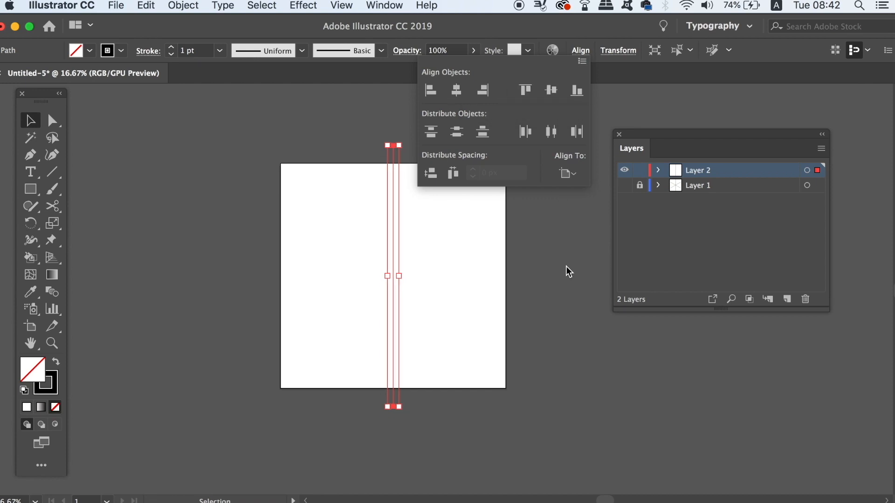
{"action": "key", "text": "cmd+c"}
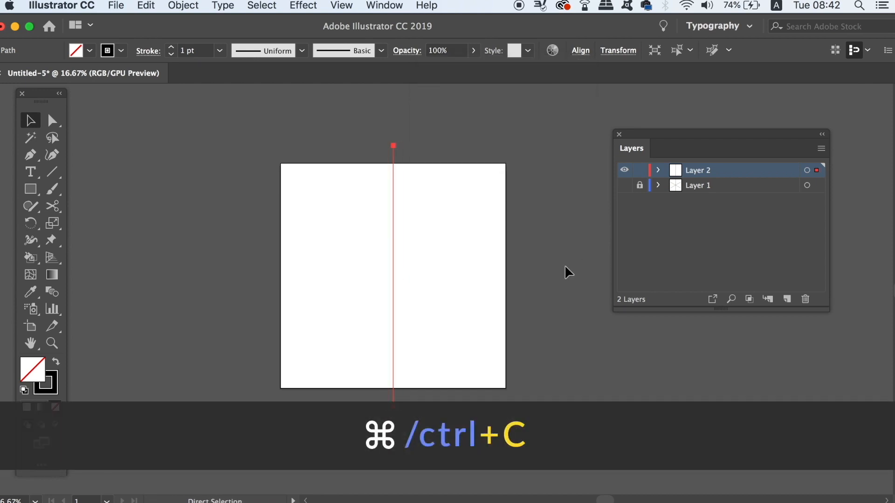
{"action": "key", "text": "cmd+c"}
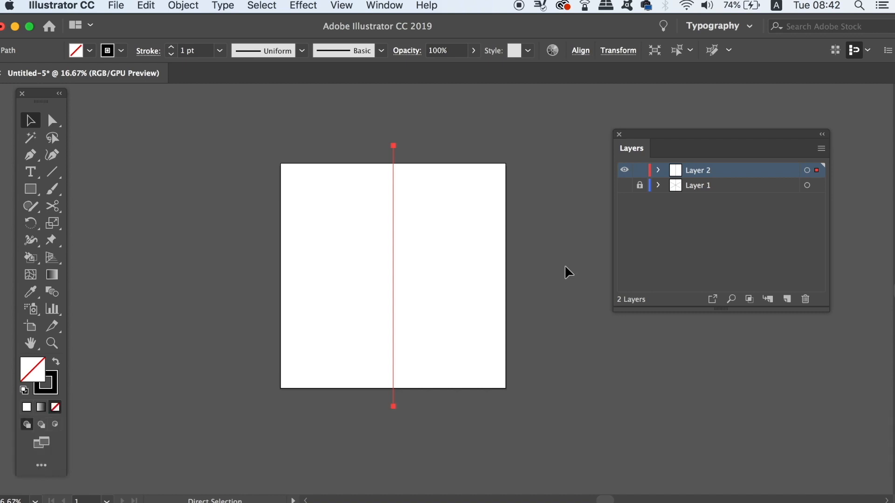
{"action": "key", "text": "cmd+f"}
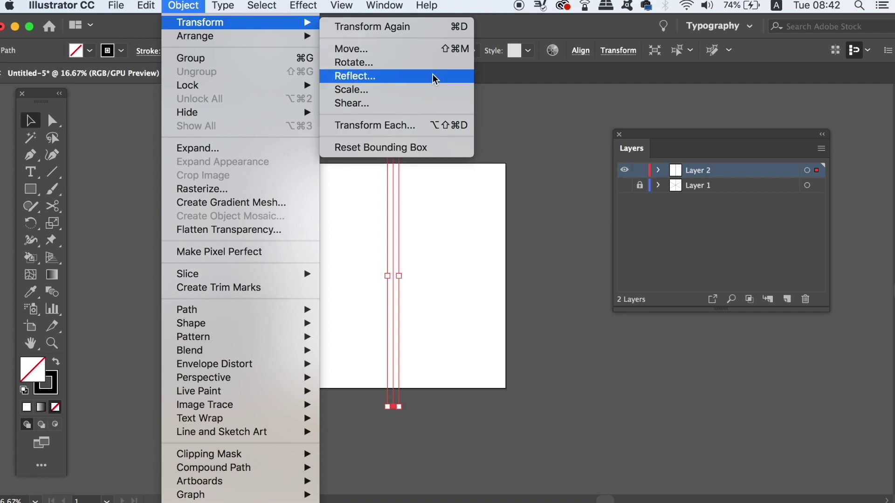
{"action": "left_click", "coordinate": [352, 62]}
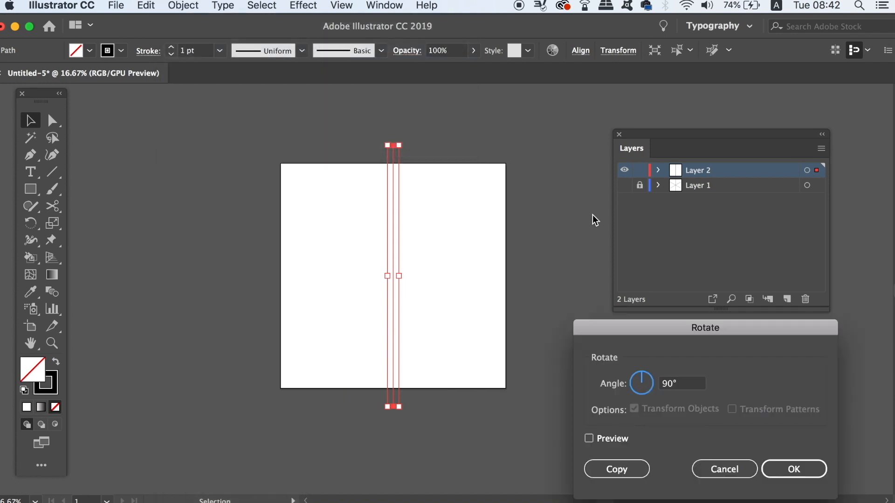
{"action": "left_click", "coordinate": [793, 468]}
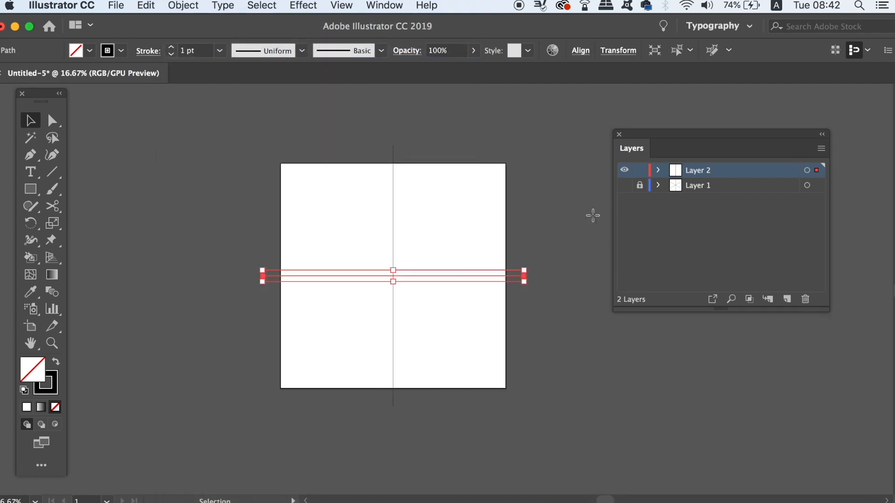
{"action": "left_click", "coordinate": [494, 106]}
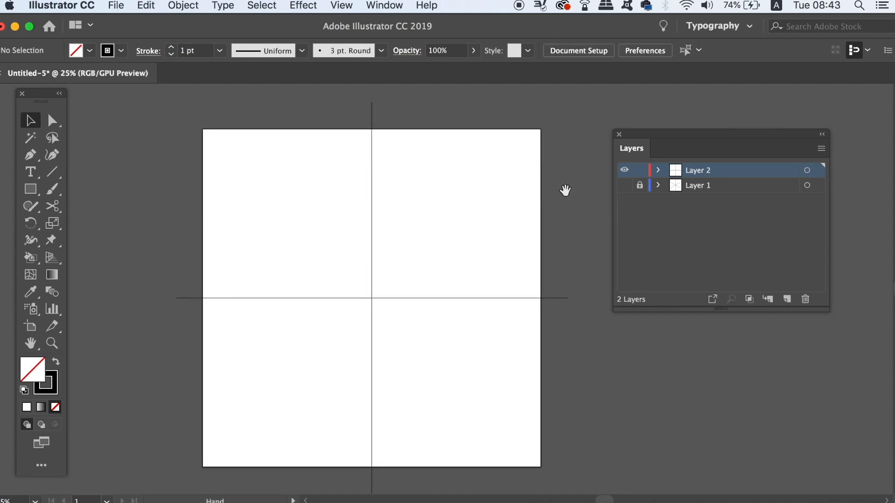
{"action": "mouse_move", "coordinate": [625, 189]}
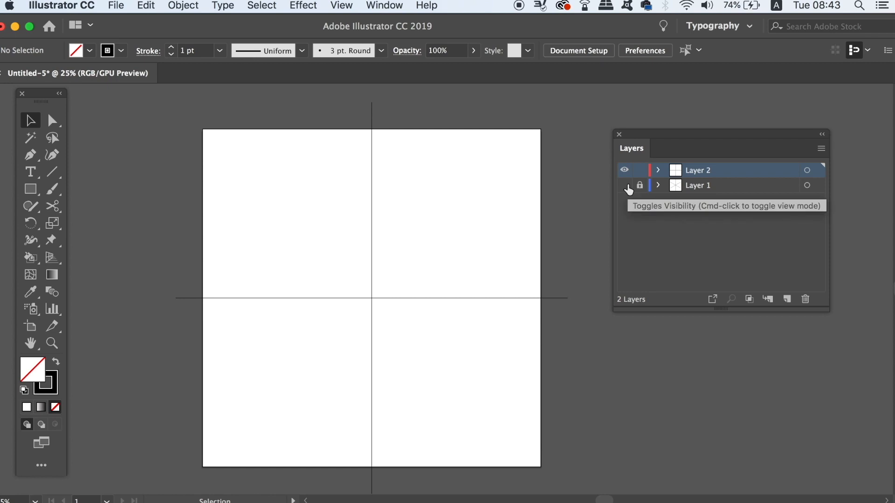
- Show Layer 1's spoke guides and paint a curved brush stroke left of the vertical line
{"action": "left_click", "coordinate": [623, 185]}
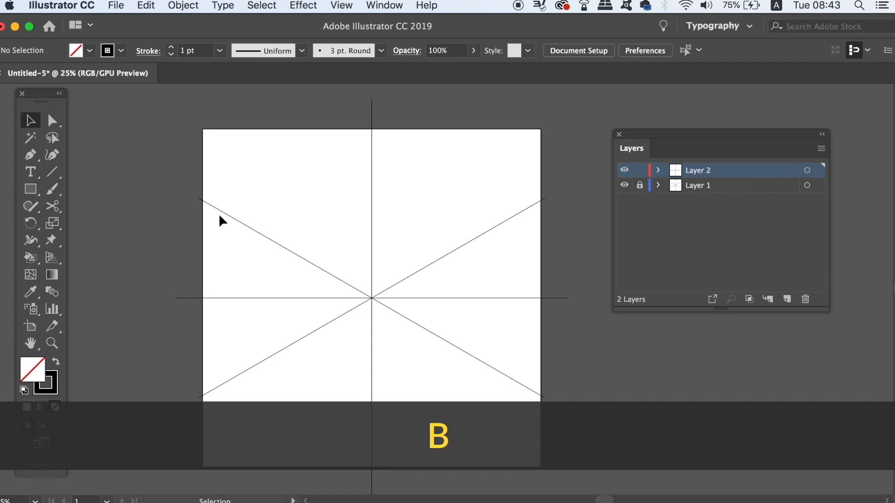
{"action": "left_click", "coordinate": [52, 189]}
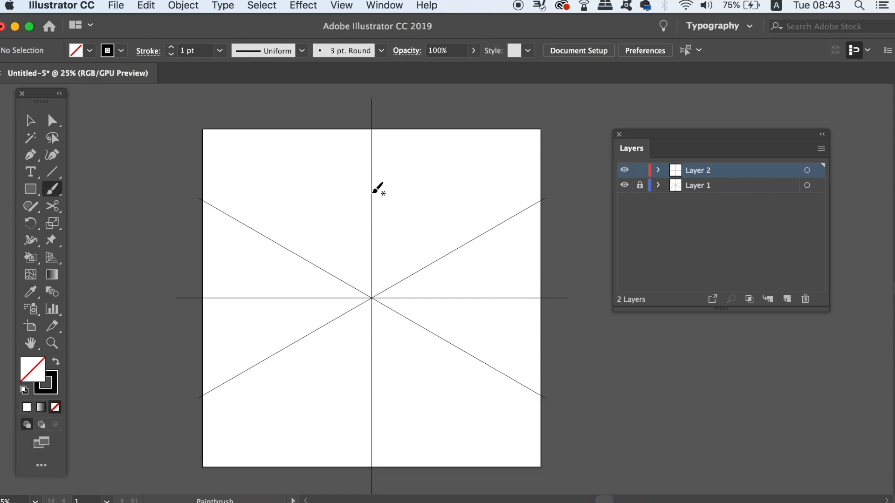
{"action": "mouse_move", "coordinate": [312, 256]}
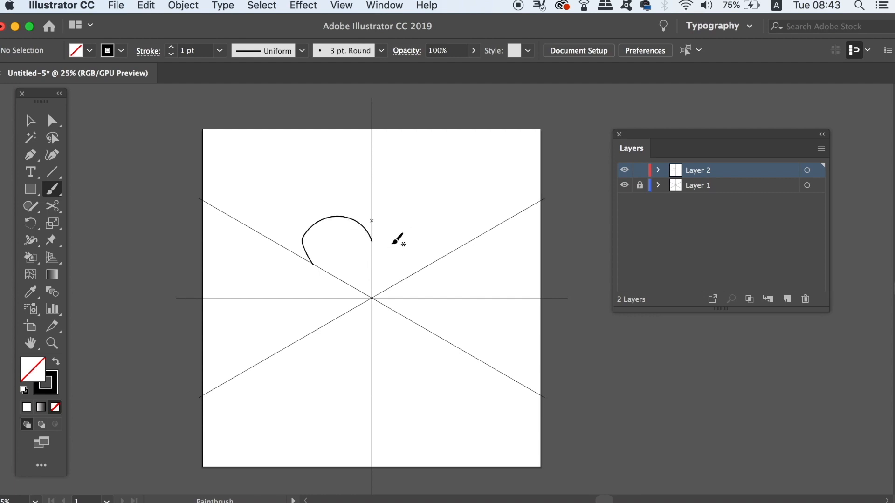
{"action": "key", "text": "v"}
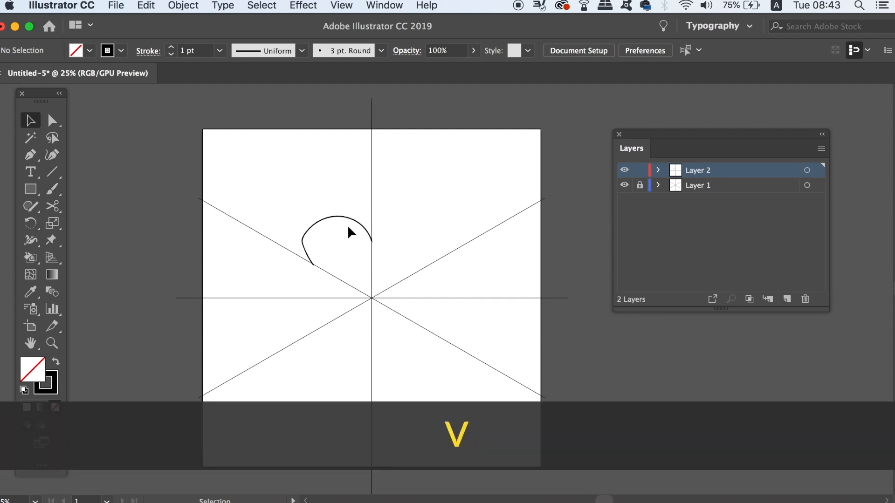
{"action": "left_click", "coordinate": [806, 170]}
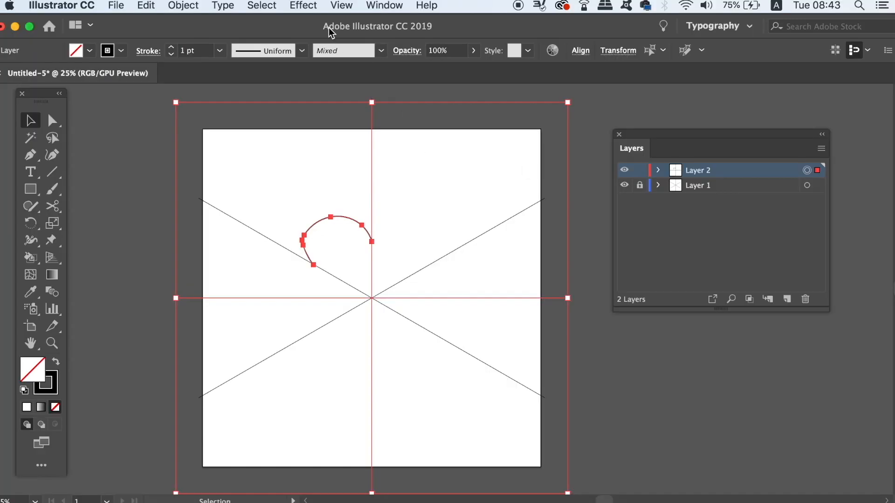
- Apply a Transform effect with 1 copy and Reflect X, with Preview on
{"action": "left_click", "coordinate": [302, 5]}
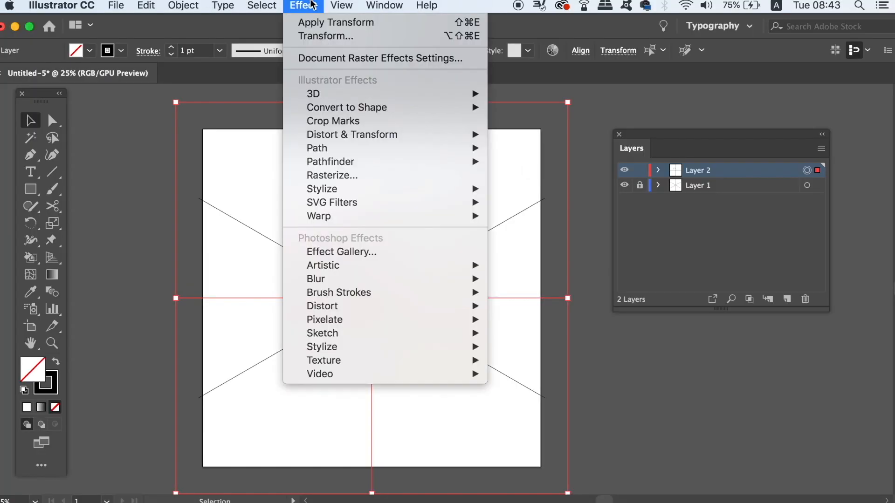
{"action": "mouse_move", "coordinate": [351, 135]}
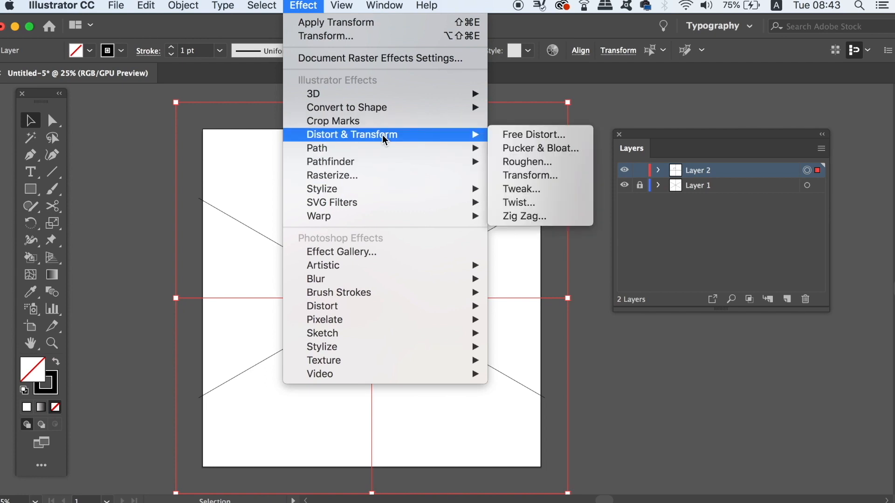
{"action": "left_click", "coordinate": [529, 176]}
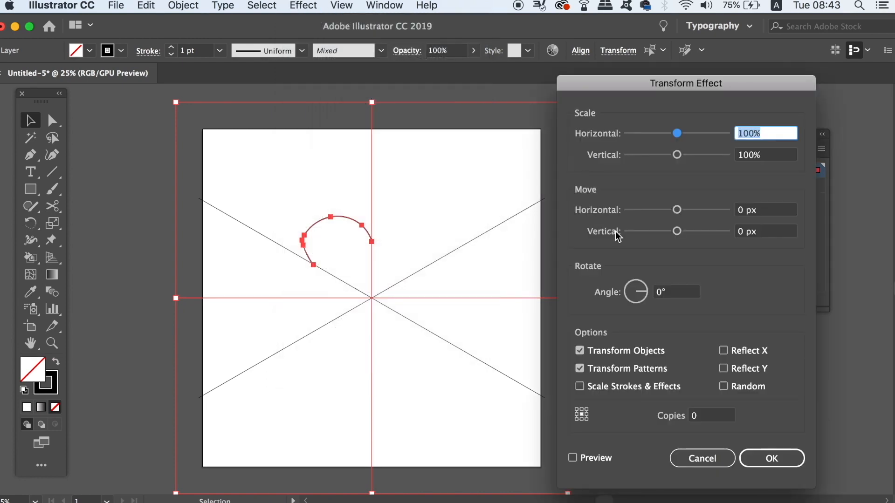
{"action": "mouse_move", "coordinate": [622, 272]}
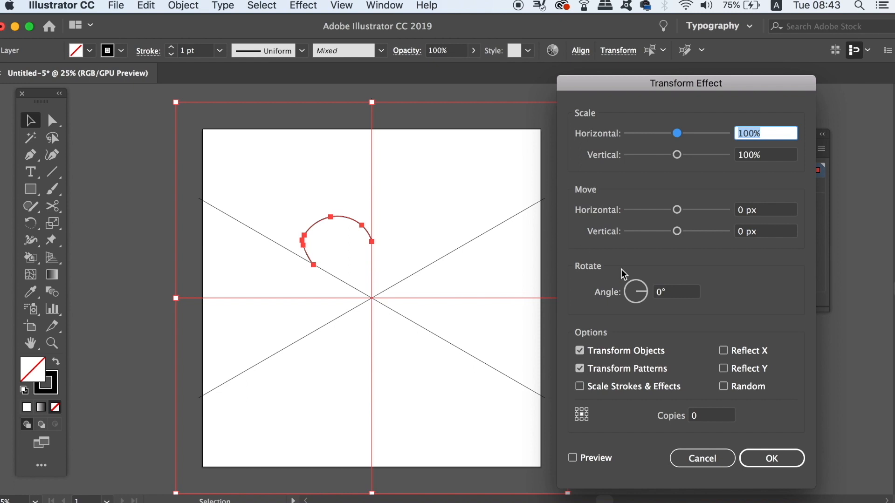
{"action": "mouse_move", "coordinate": [703, 415]}
{"action": "type", "text": "1"}
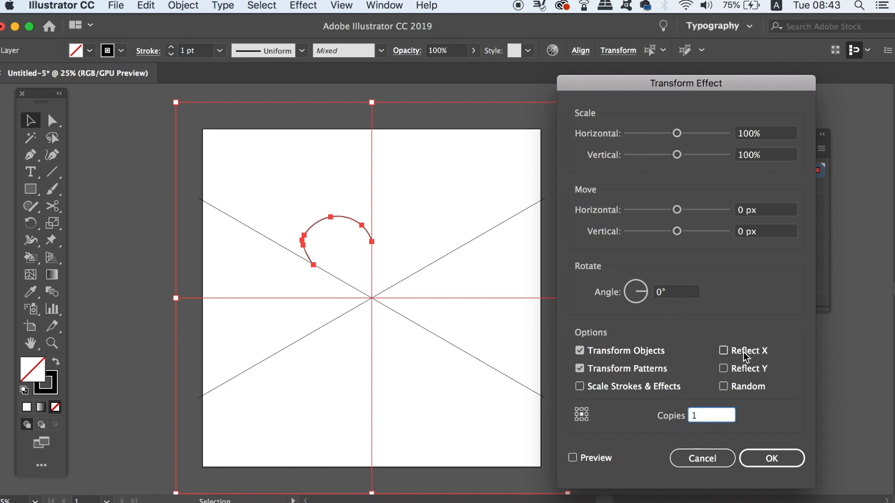
{"action": "left_click", "coordinate": [572, 458]}
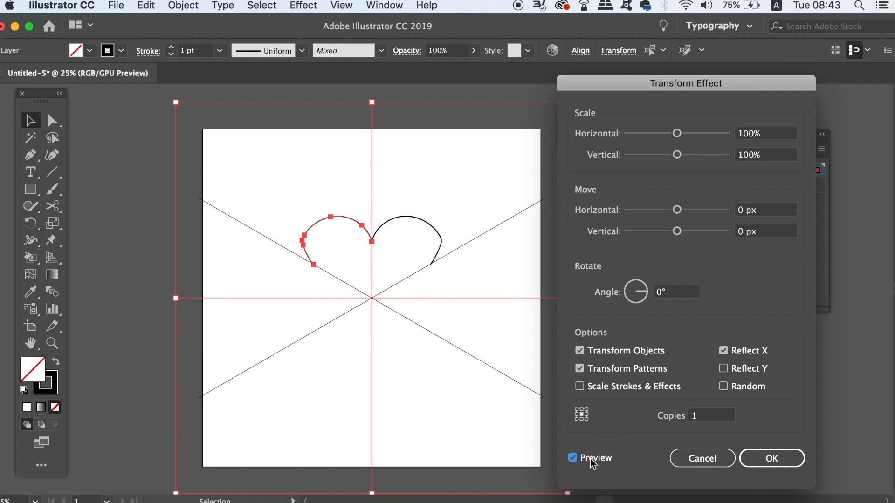
{"action": "left_click", "coordinate": [771, 458]}
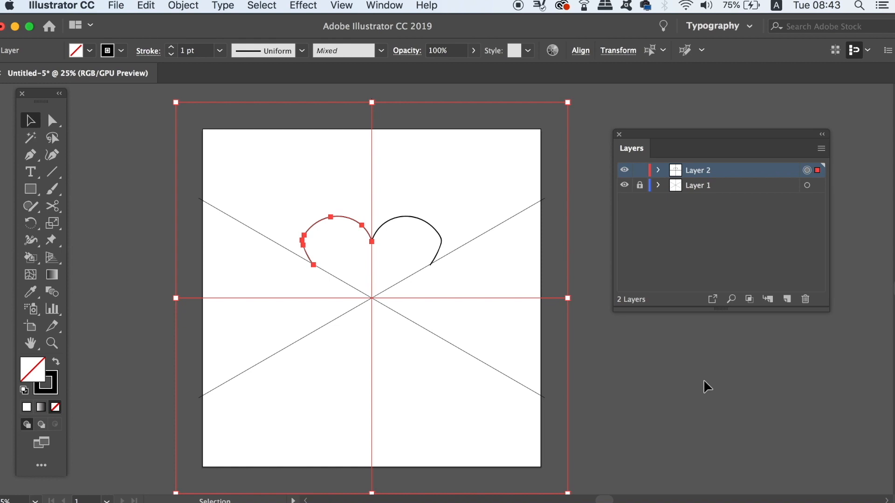
{"action": "mouse_move", "coordinate": [807, 170]}
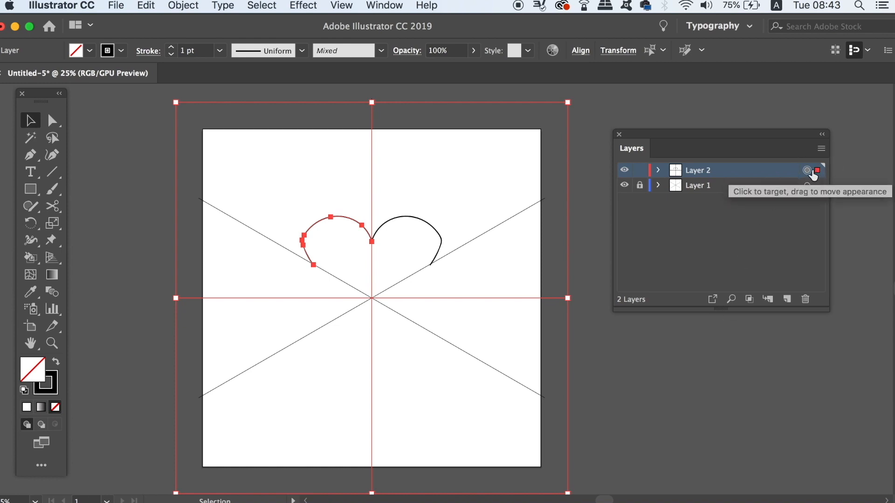
- Add a new Transform effect with Angle 120° and 2 copies, previewed and confirmed
{"action": "left_click", "coordinate": [261, 5]}
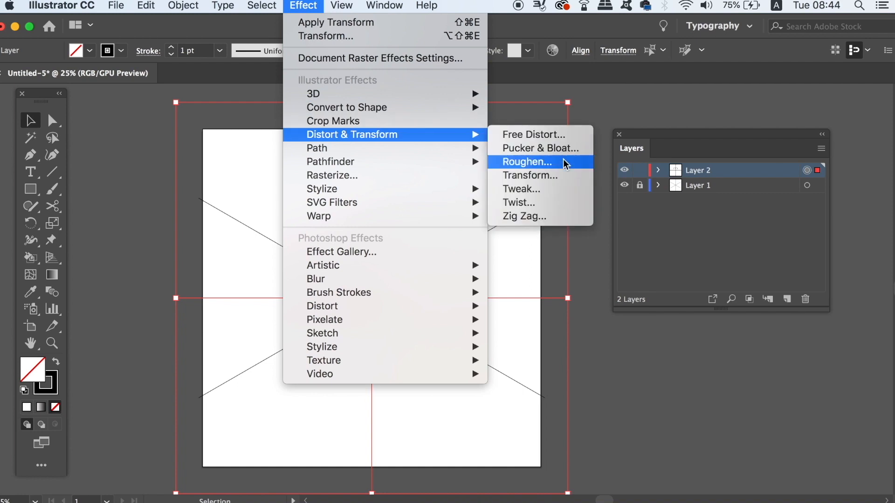
{"action": "left_click", "coordinate": [526, 162]}
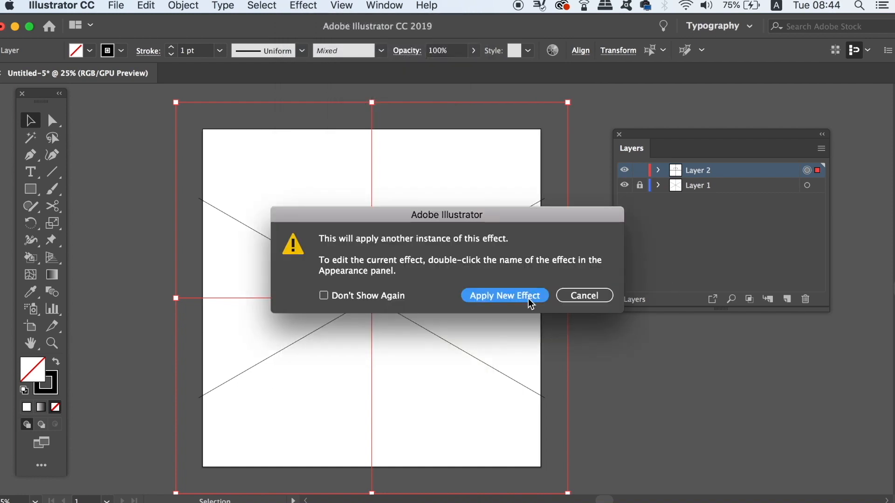
{"action": "left_click", "coordinate": [503, 295]}
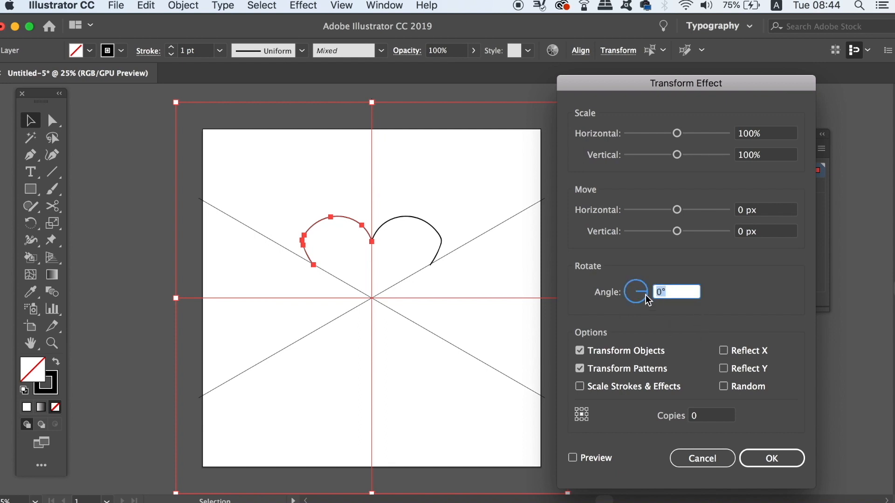
{"action": "type", "text": "2"}
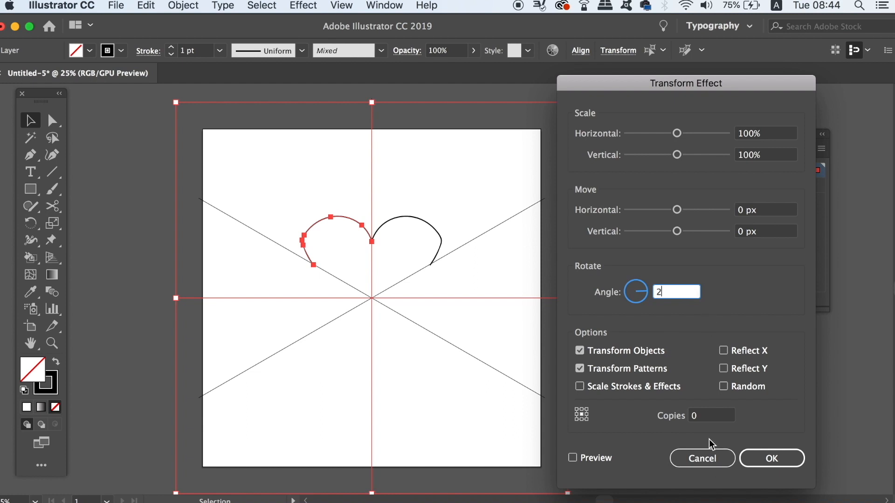
{"action": "type", "text": "120°"}
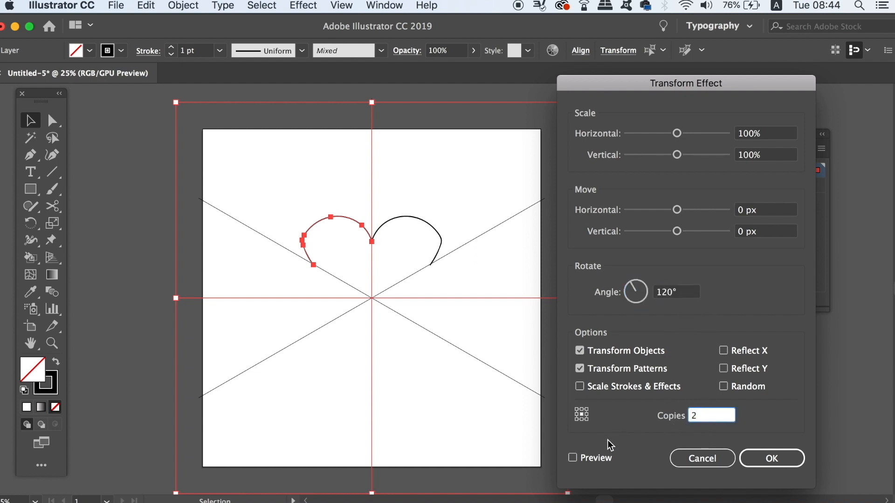
{"action": "left_click", "coordinate": [572, 458]}
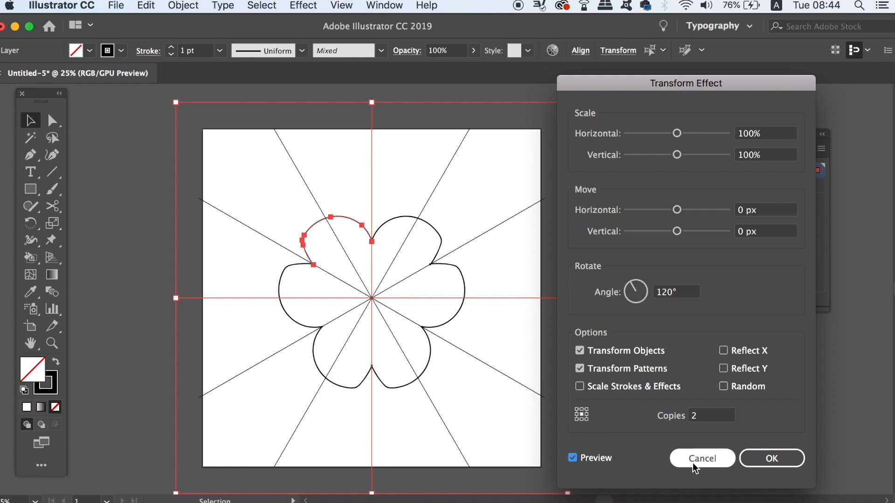
{"action": "left_click", "coordinate": [702, 458]}
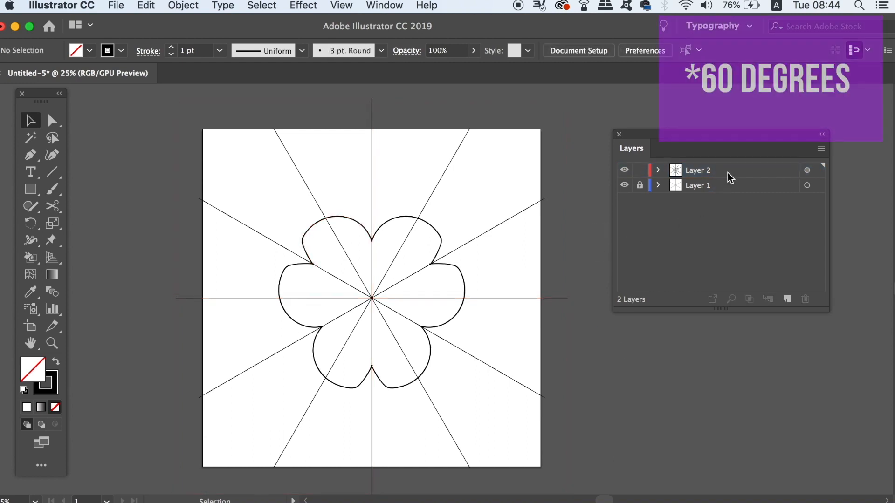
- Draw a pen path from the vertical guide's top to the right diagonal's edge, then back to centre
{"action": "left_click", "coordinate": [806, 170]}
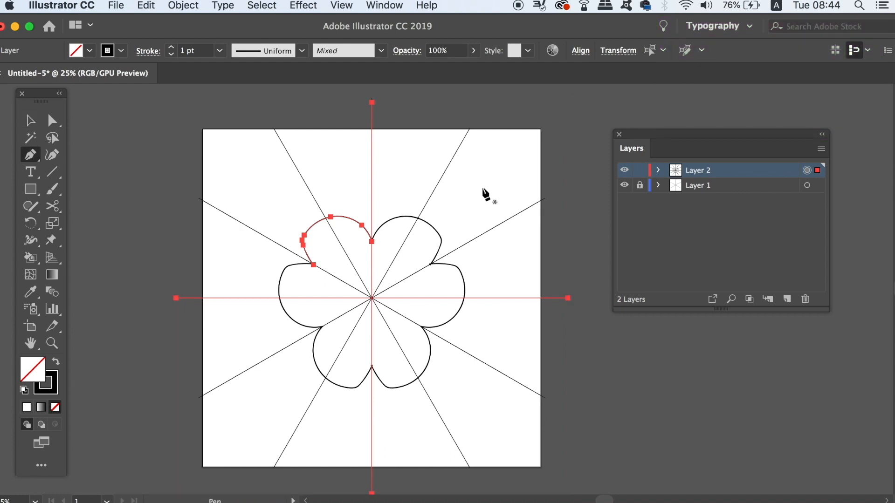
{"action": "mouse_move", "coordinate": [374, 303]}
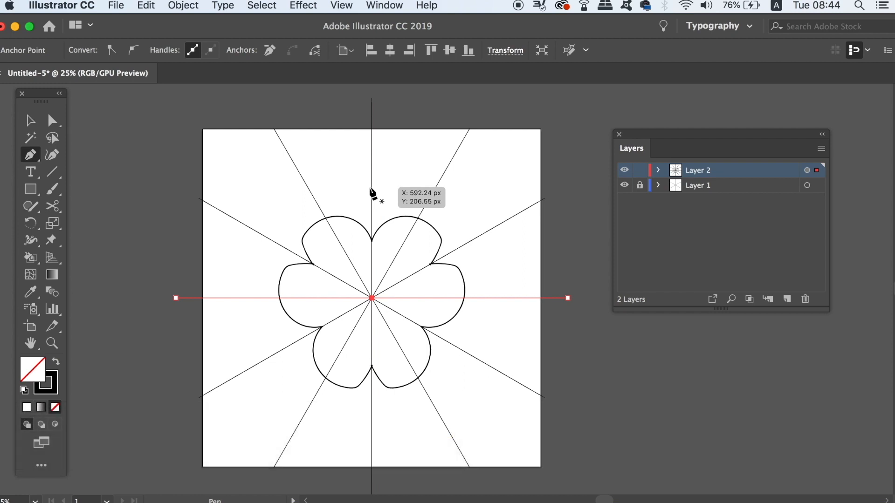
{"action": "mouse_move", "coordinate": [374, 137]}
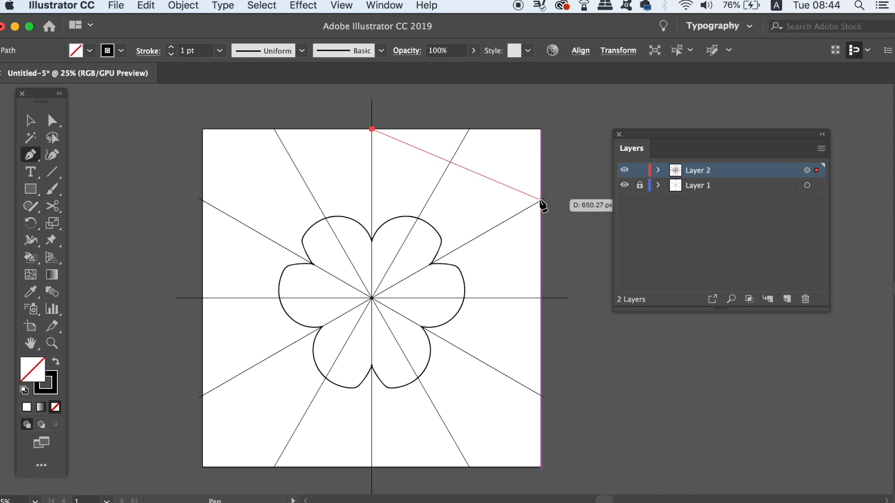
{"action": "left_click", "coordinate": [540, 201]}
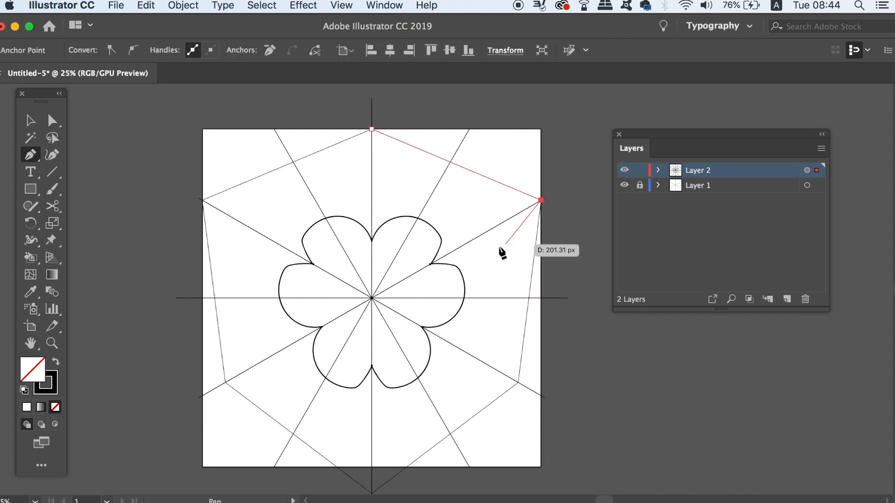
{"action": "mouse_move", "coordinate": [372, 305]}
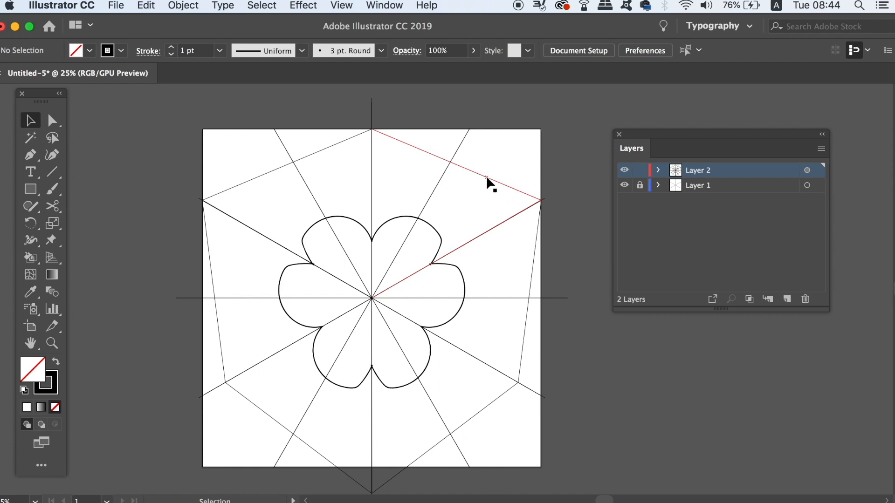
{"action": "left_click", "coordinate": [657, 170]}
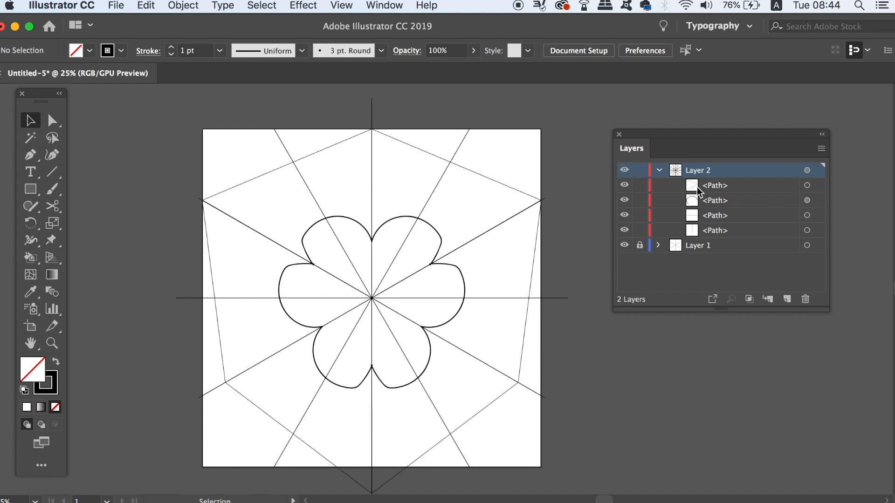
{"action": "mouse_move", "coordinate": [650, 185]}
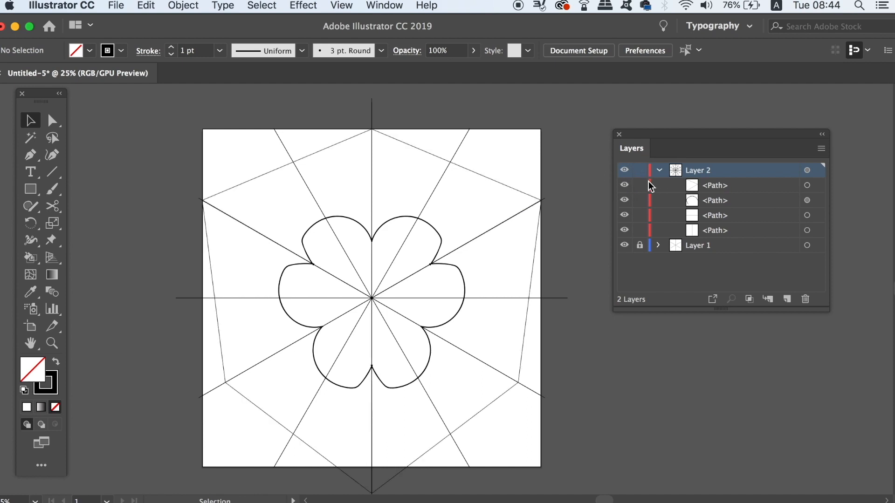
- Select all of Layer 2 and apply a clipping mask, clearing the flower and wedge
{"action": "left_click", "coordinate": [657, 170]}
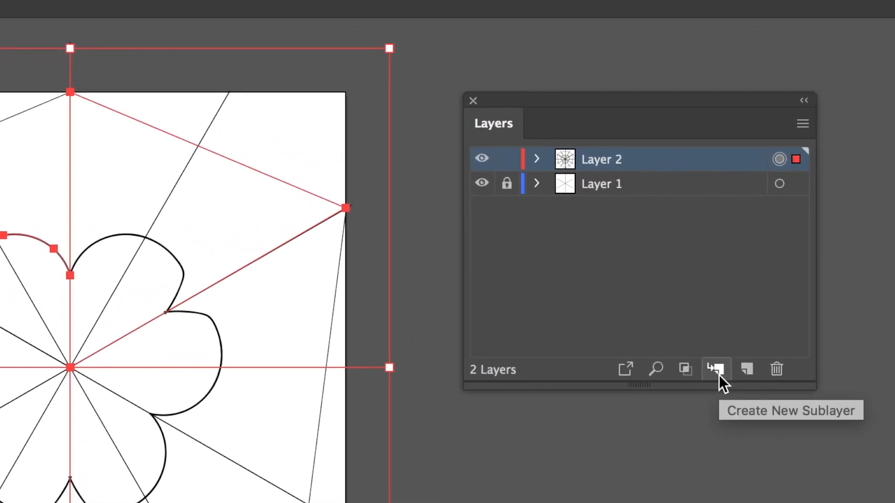
{"action": "mouse_move", "coordinate": [685, 373]}
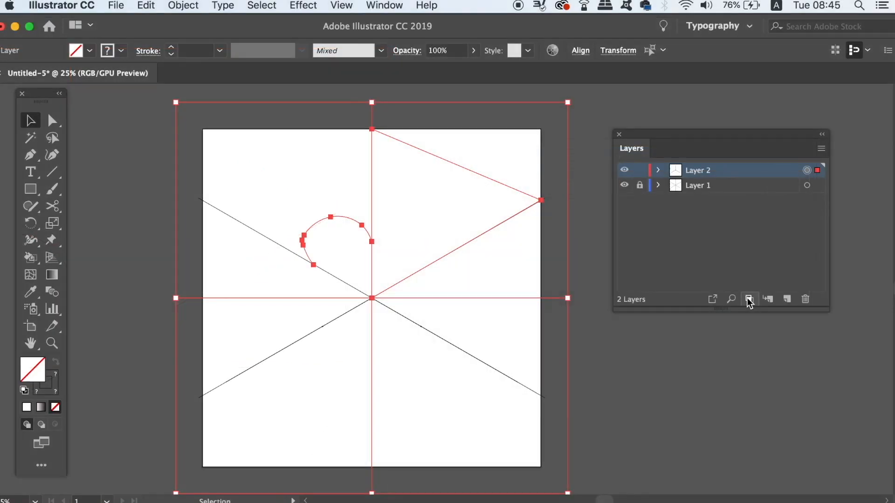
{"action": "mouse_move", "coordinate": [734, 367]}
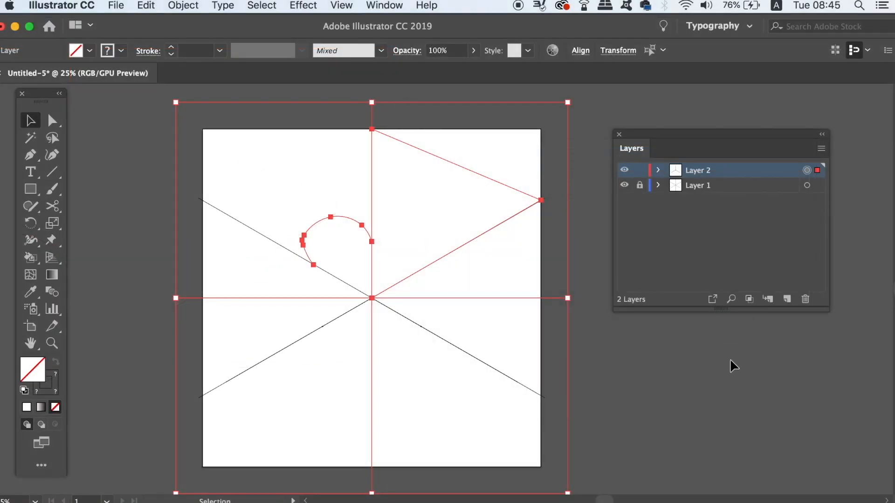
{"action": "left_click", "coordinate": [346, 287]}
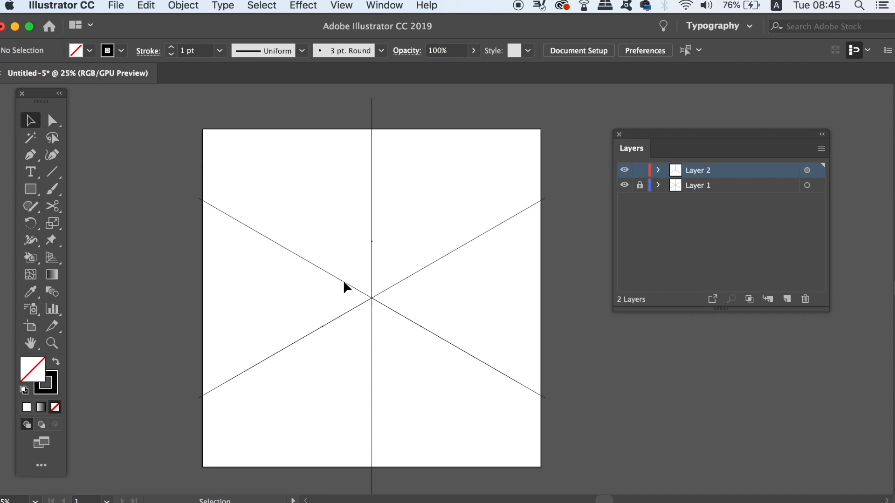
{"action": "key", "text": "b"}
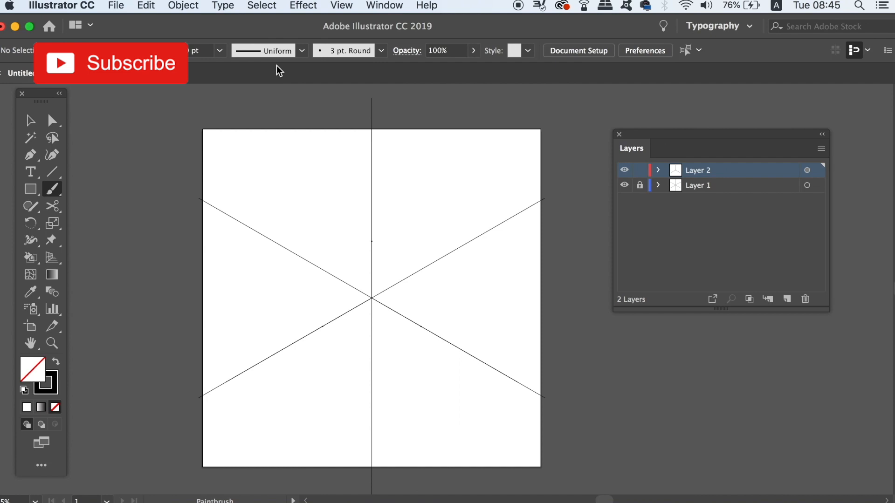
- Create a Calligraphic Brush with angle 117°, roundness 58% and size 49 pt
{"action": "left_click", "coordinate": [380, 51]}
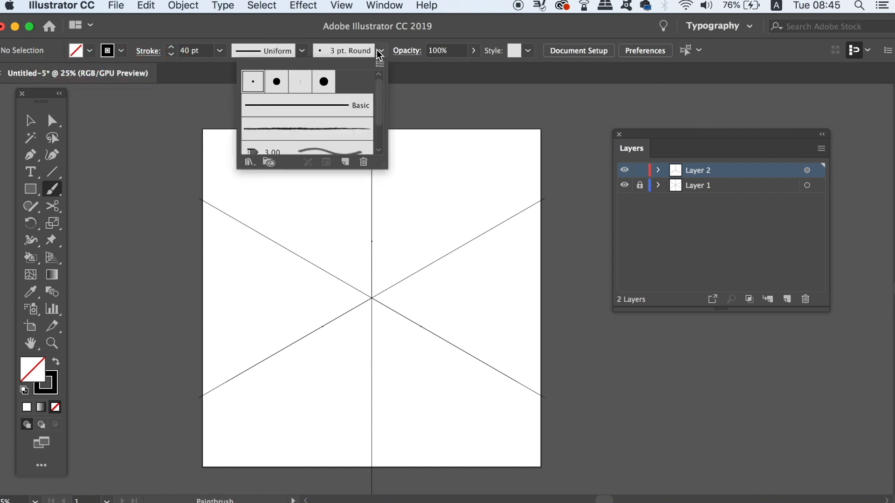
{"action": "left_click", "coordinate": [379, 64]}
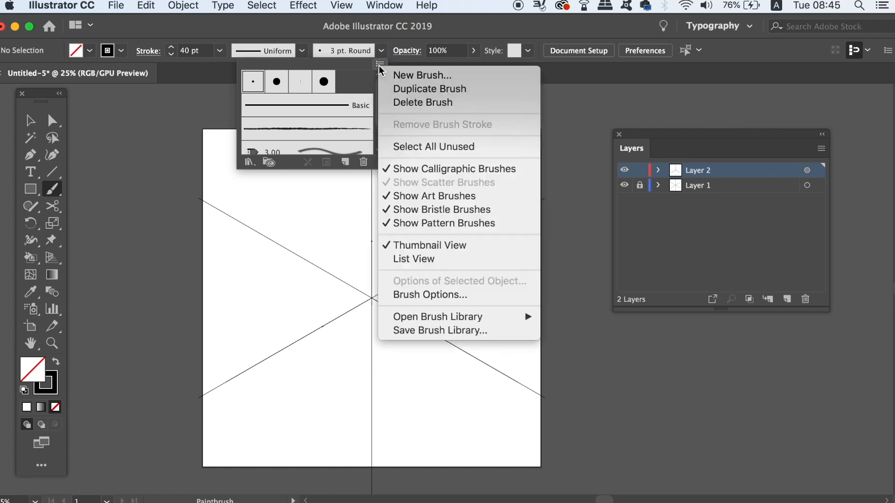
{"action": "mouse_move", "coordinate": [422, 75]}
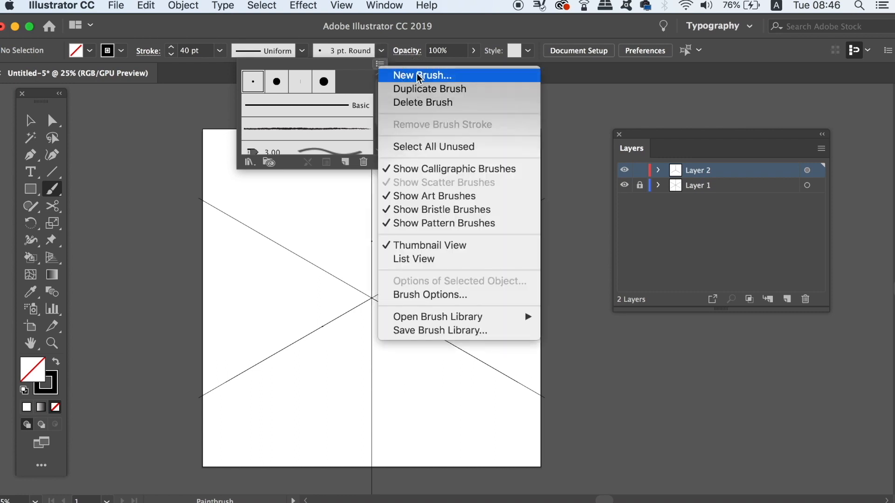
{"action": "left_click", "coordinate": [422, 75]}
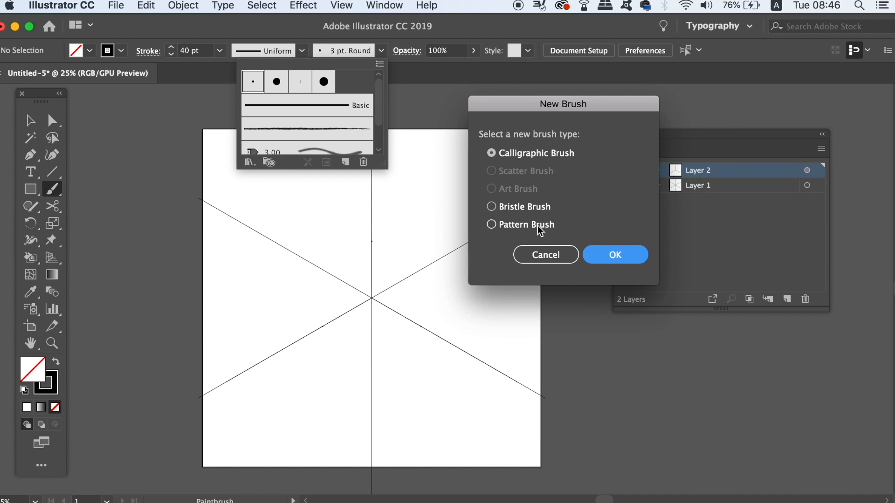
{"action": "left_click", "coordinate": [614, 254]}
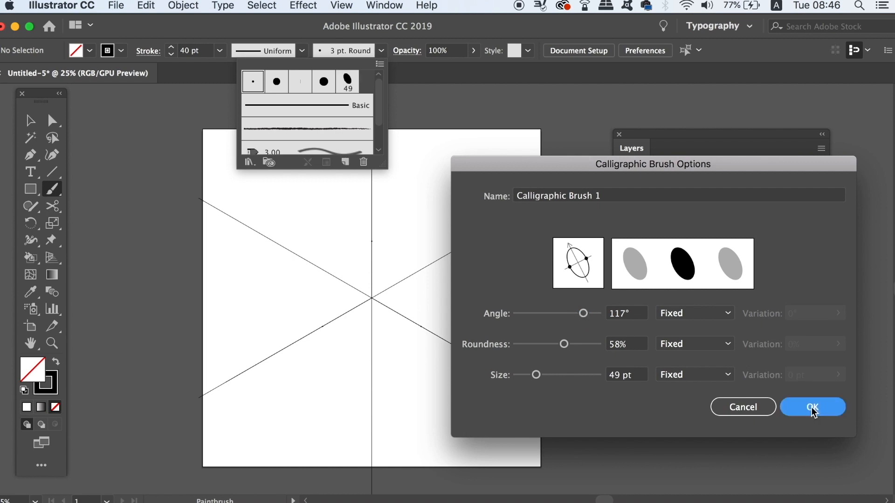
{"action": "left_click", "coordinate": [812, 407]}
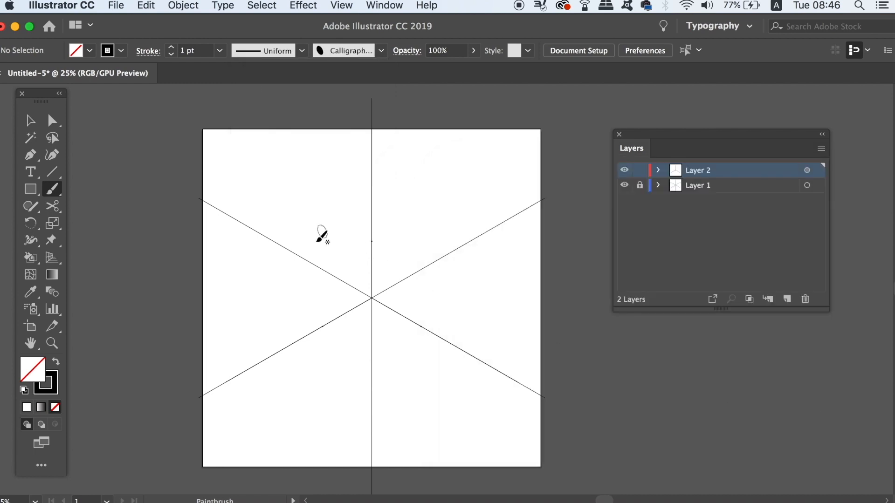
{"action": "mouse_move", "coordinate": [381, 196]}
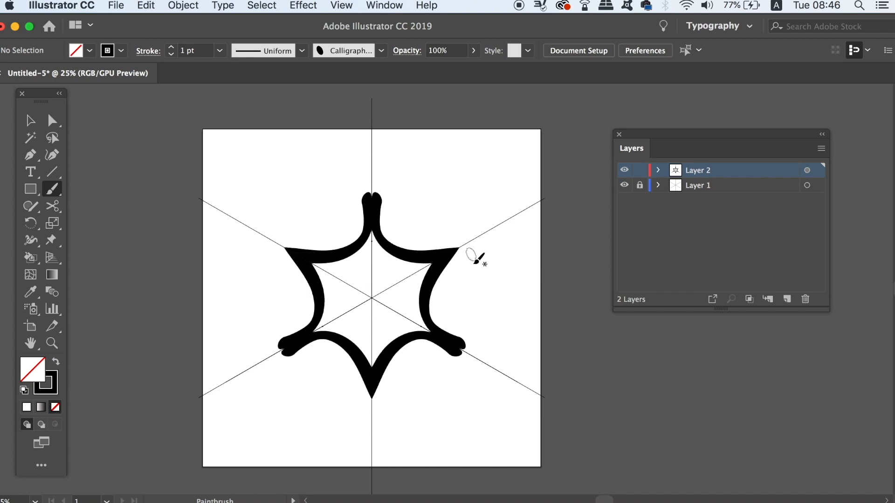
{"action": "mouse_move", "coordinate": [371, 301]}
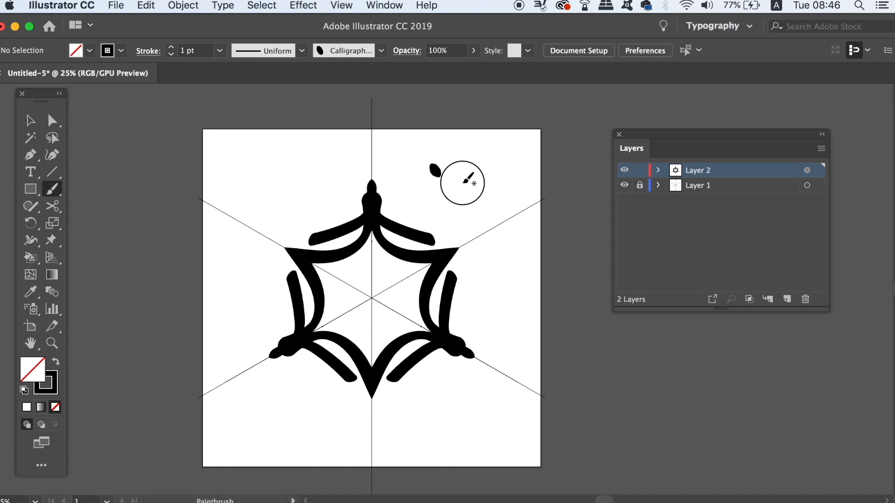
- Paint calligraphic strokes in the wedge that repeat six ways around the centre
{"action": "left_click", "coordinate": [30, 120]}
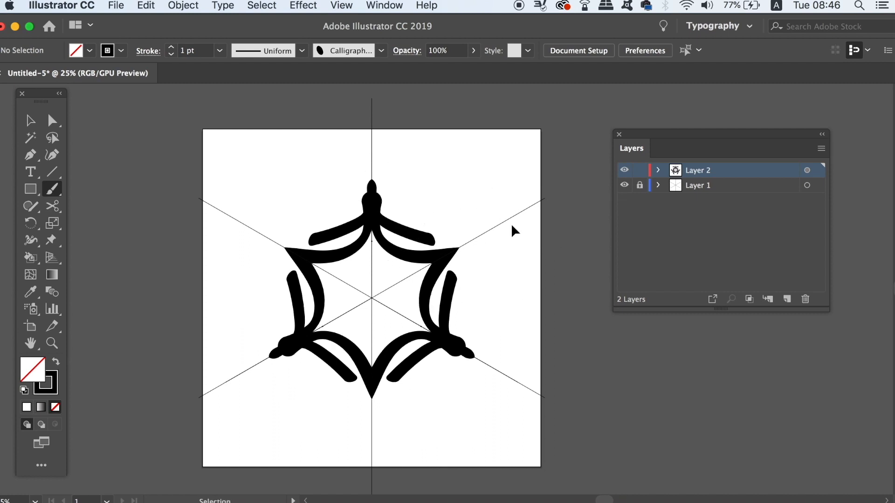
{"action": "mouse_move", "coordinate": [468, 243]}
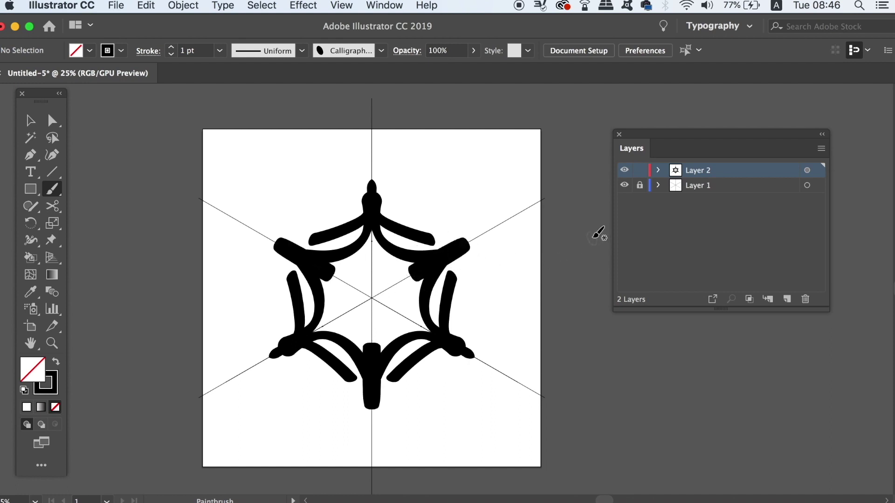
{"action": "left_click", "coordinate": [438, 191]}
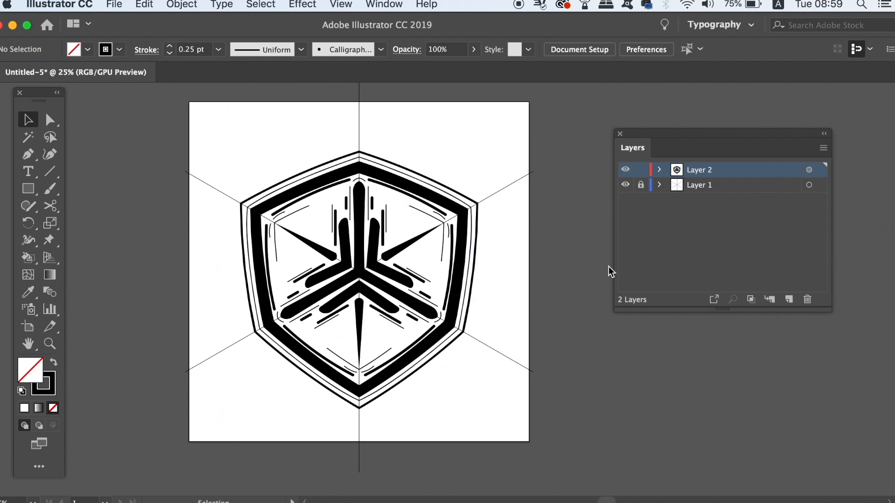
{"action": "mouse_move", "coordinate": [445, 192]}
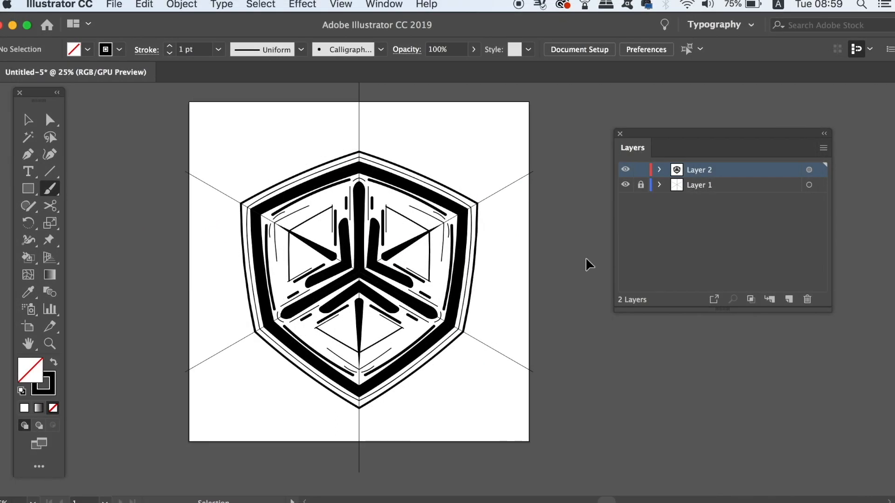
- Paint the remaining shield strokes, hide Layer 1's guides, and select the badge artwork
{"action": "left_click", "coordinate": [169, 53]}
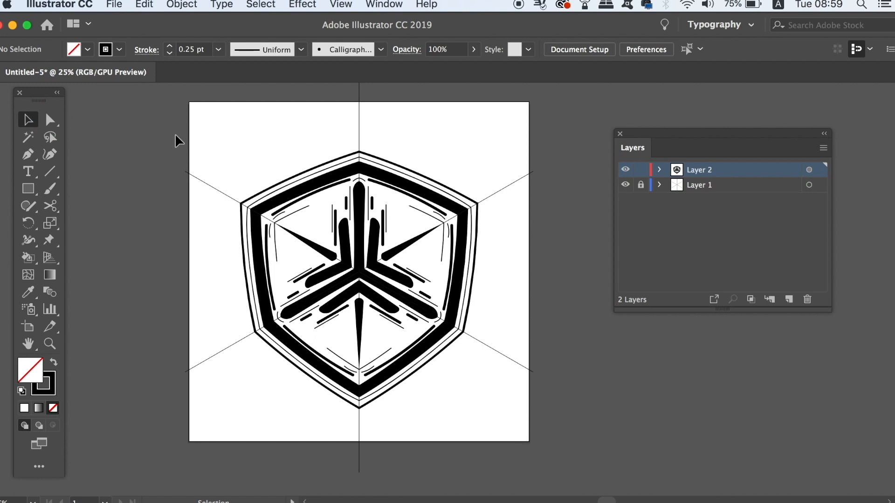
{"action": "left_click", "coordinate": [625, 185]}
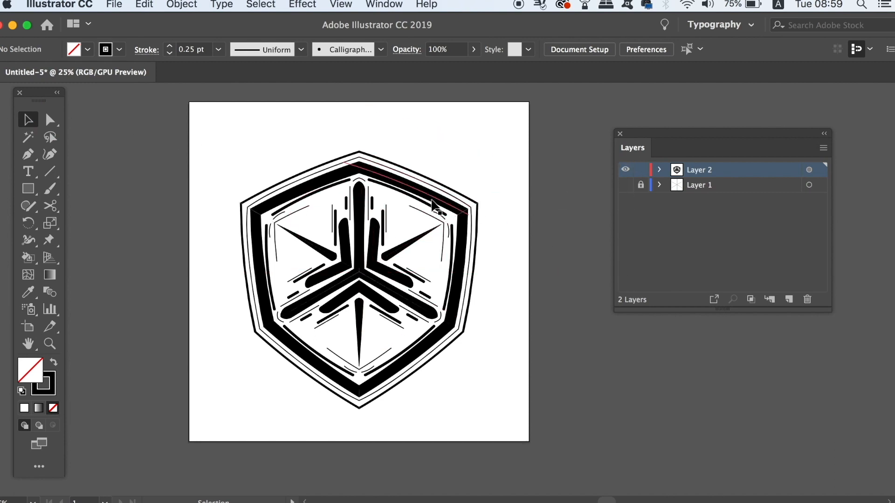
{"action": "left_click", "coordinate": [438, 205]}
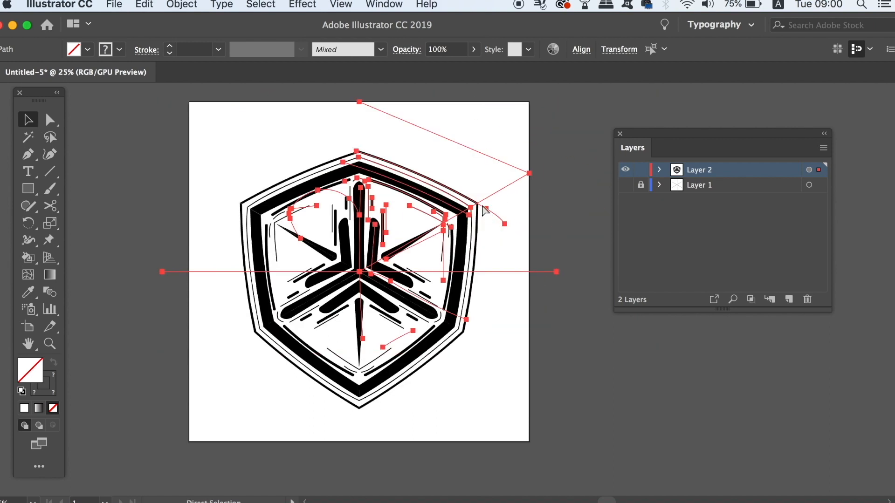
- Apply Object > Expand Appearance to the badge artwork
{"action": "left_click", "coordinate": [182, 5]}
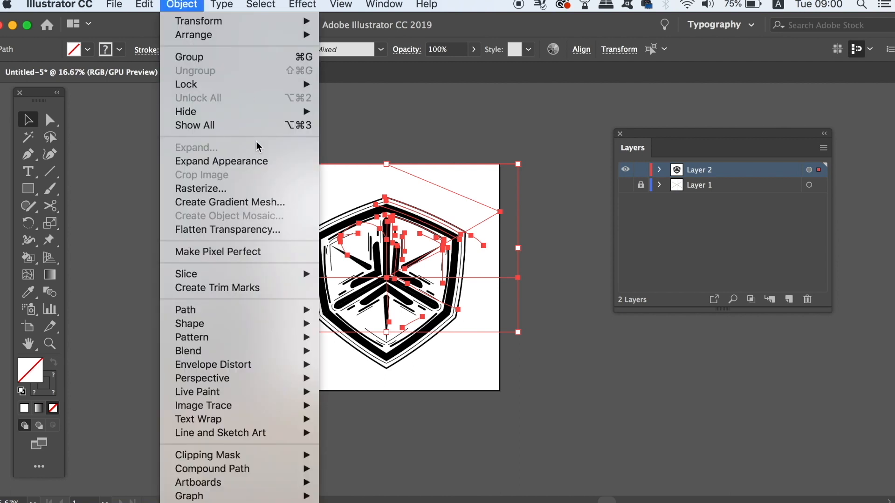
{"action": "left_click", "coordinate": [222, 161]}
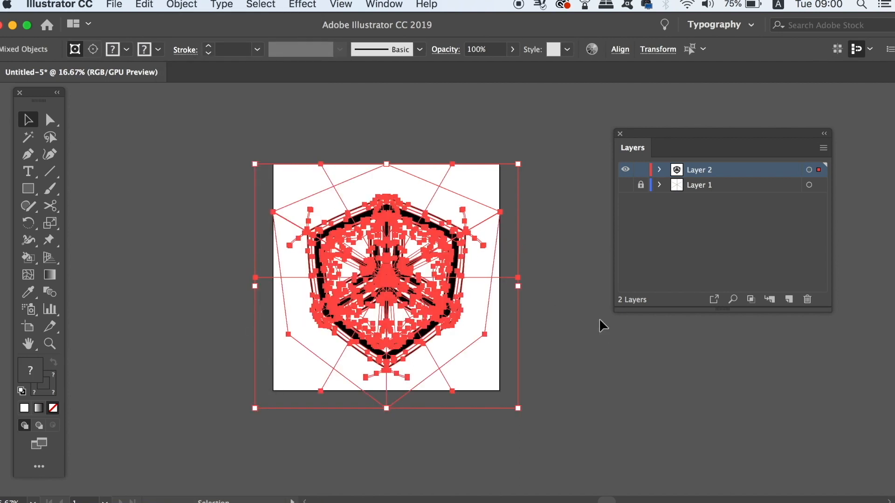